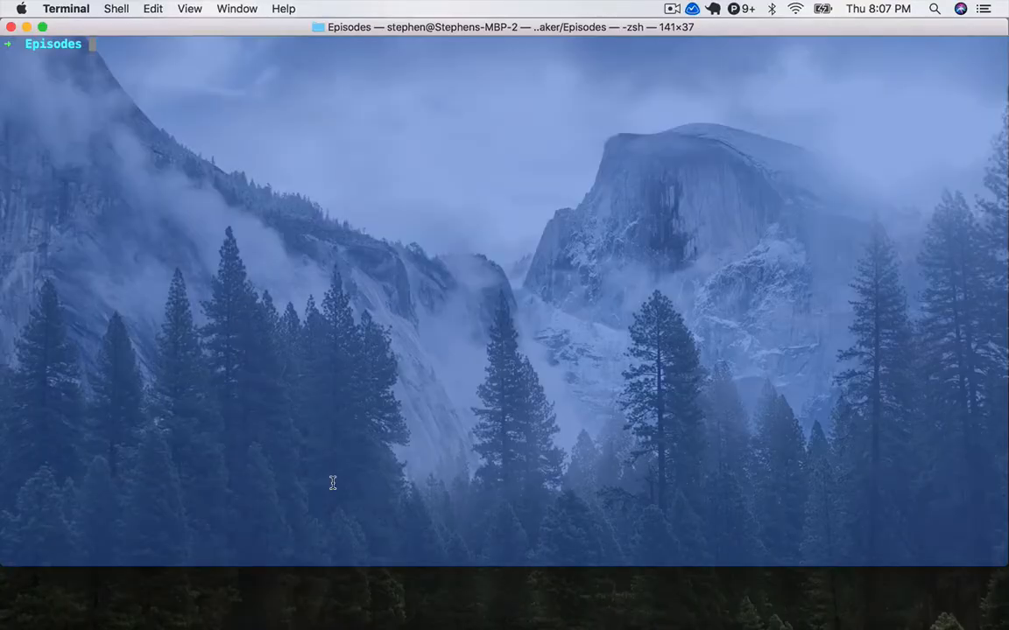
mouse_move(620, 309)
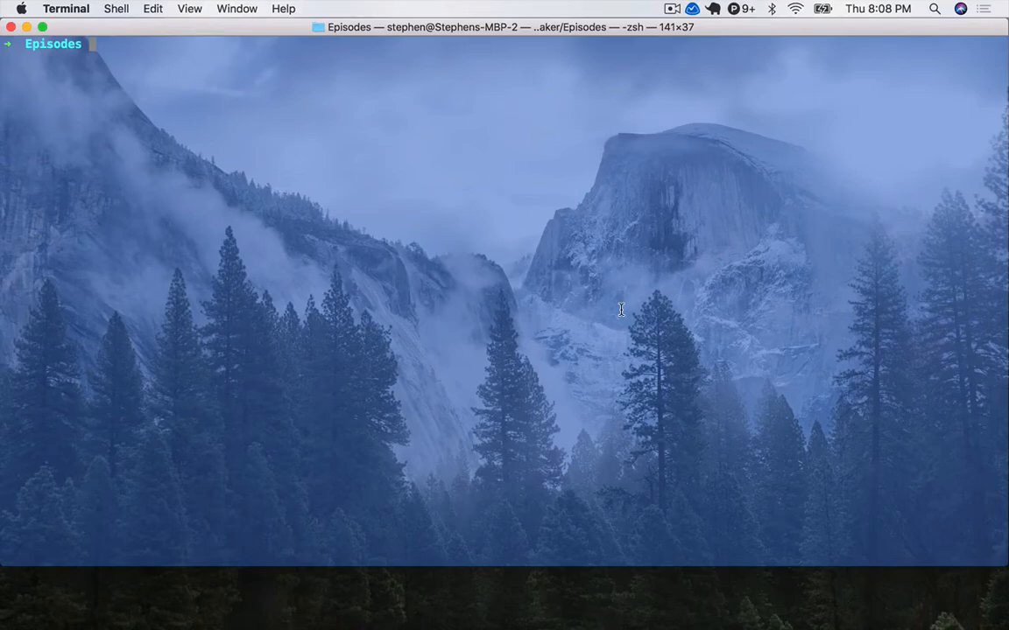
mouse_move(763, 137)
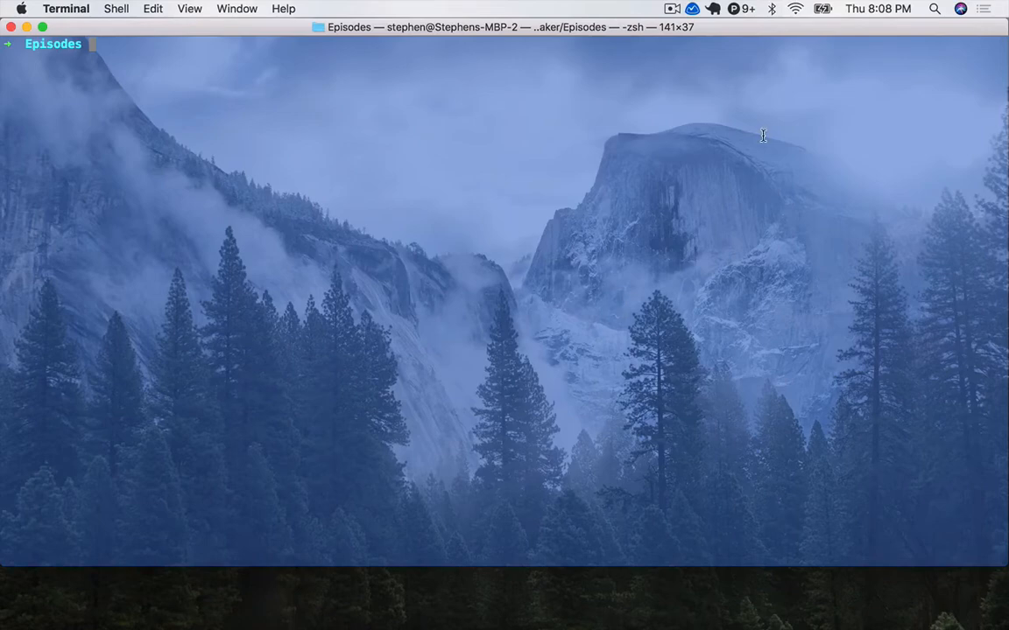
mouse_move(939, 63)
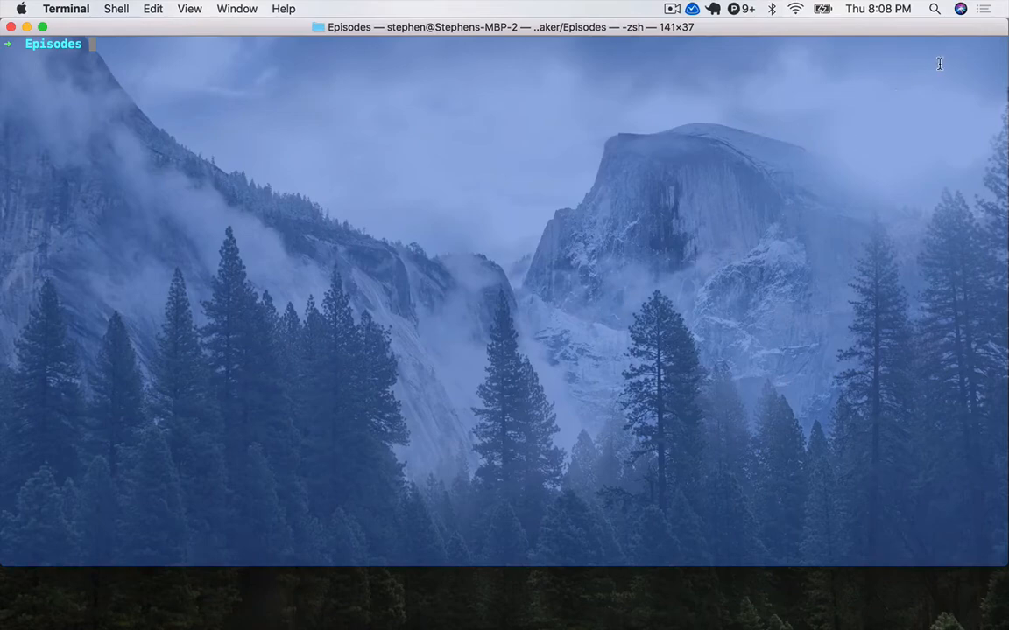
mouse_move(914, 283)
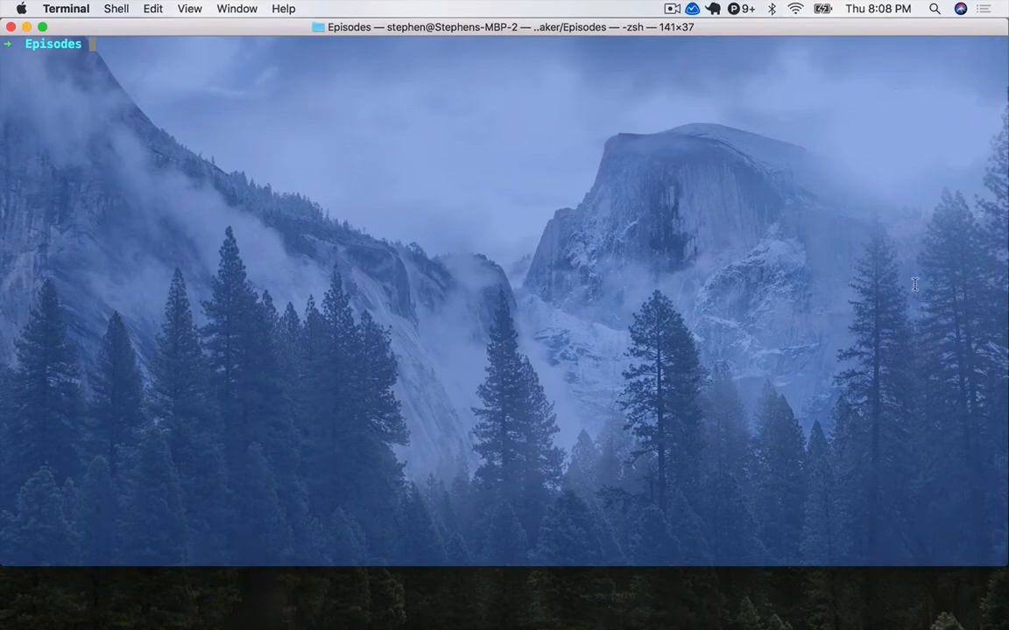
mouse_move(827, 310)
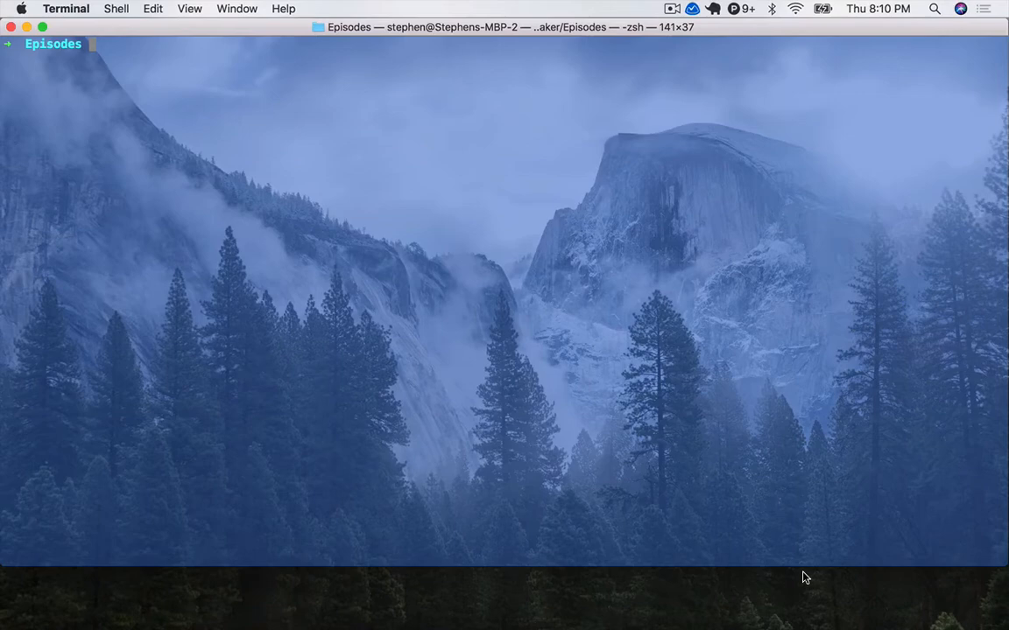
Step: Confirm Ruby 2.4.0 with ruby -v, then Rails 5.2.0 with rails -v
type("uby -v")
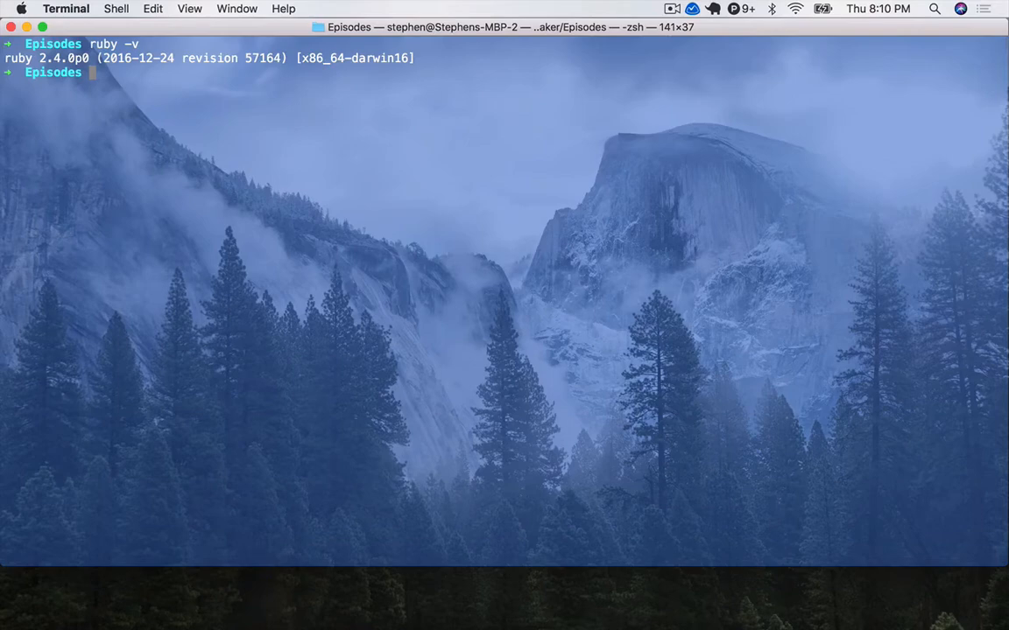
type("rails -v")
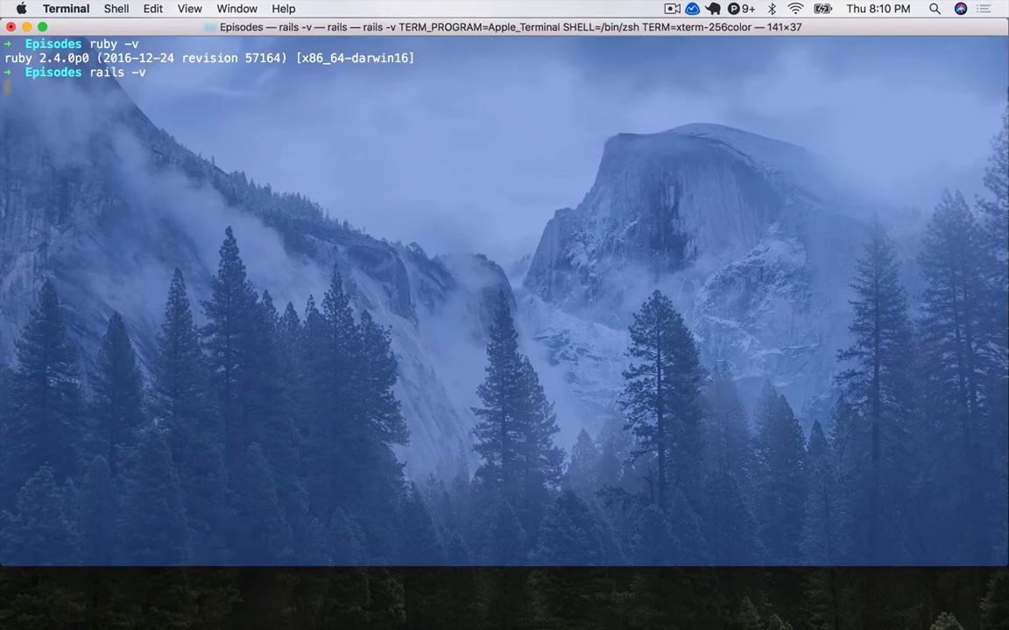
key("Return")
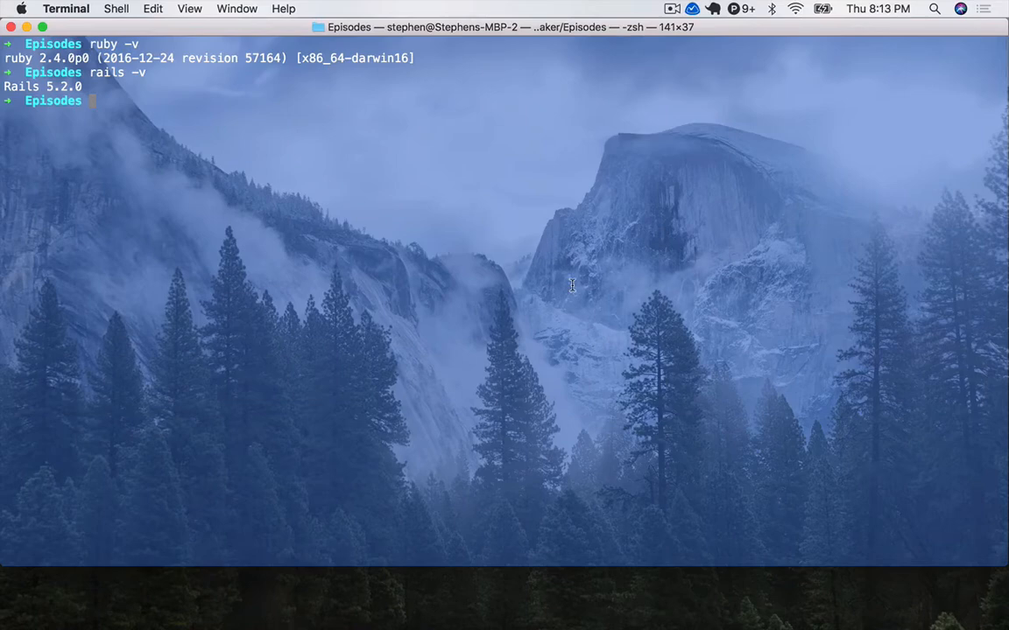
Step: Run rails new RubyWallet --database=postgresql -T to generate the app and install its gems
type("rails")
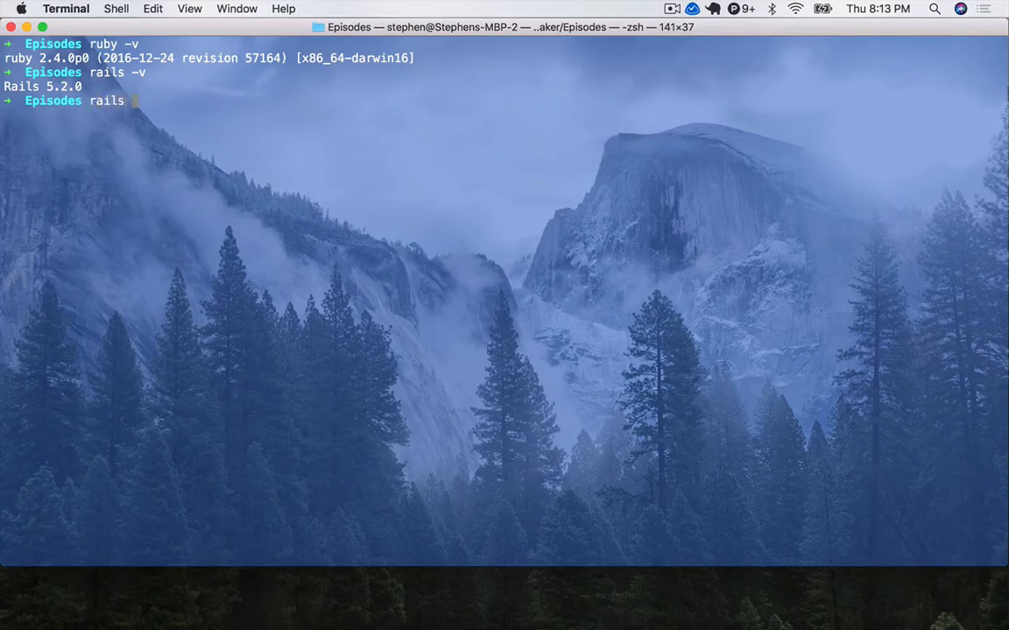
type("new")
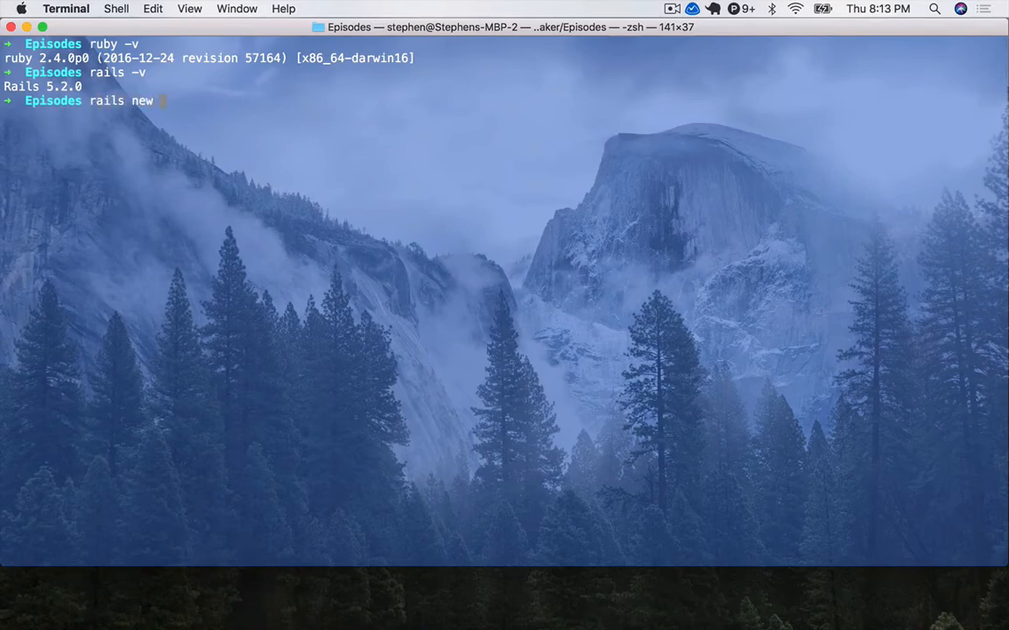
type("Rub")
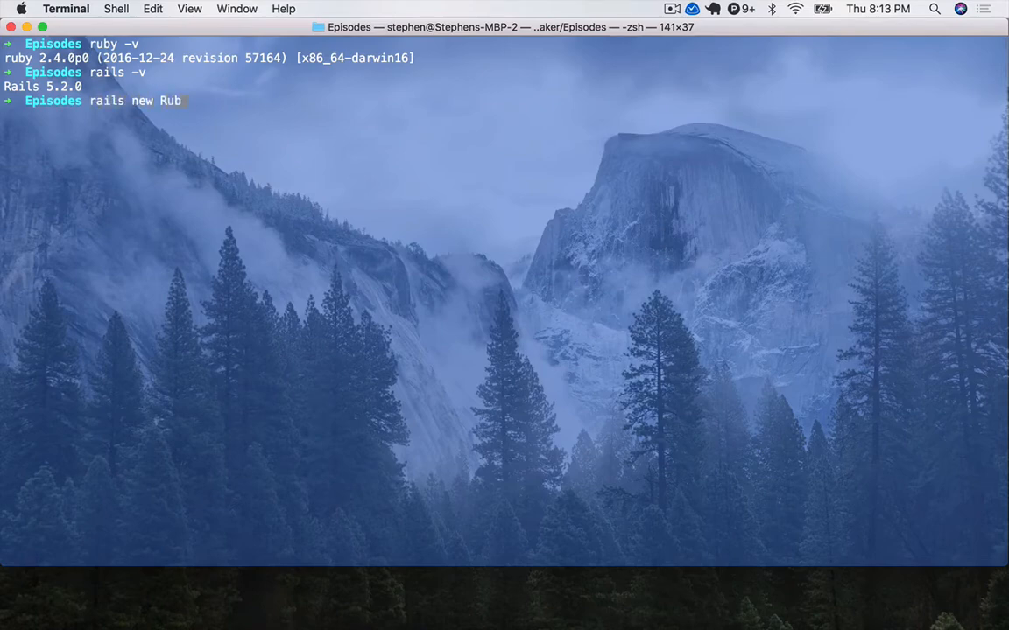
type("yWallet")
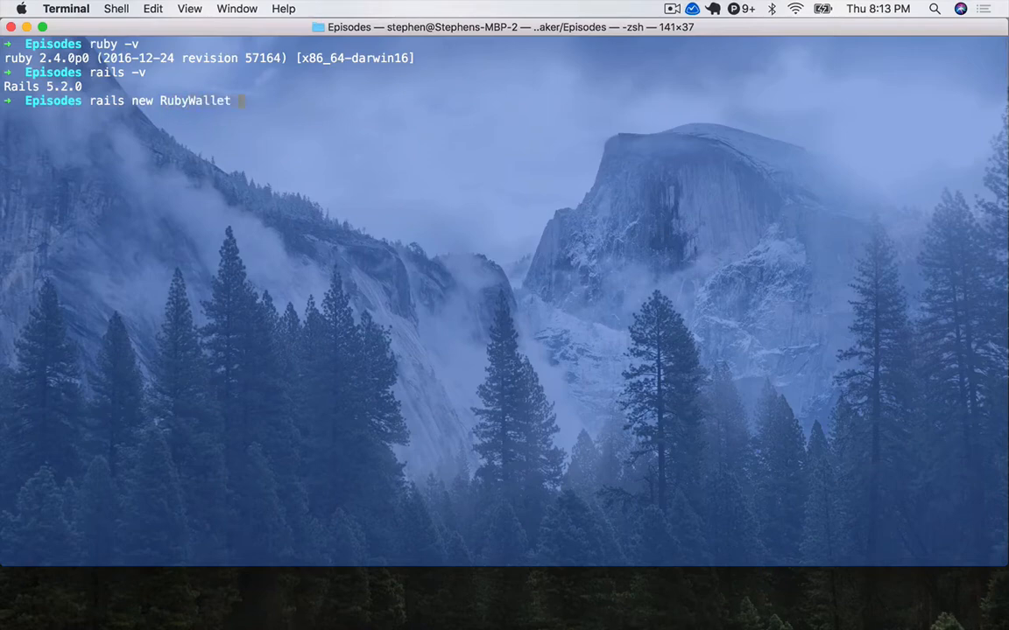
type("--")
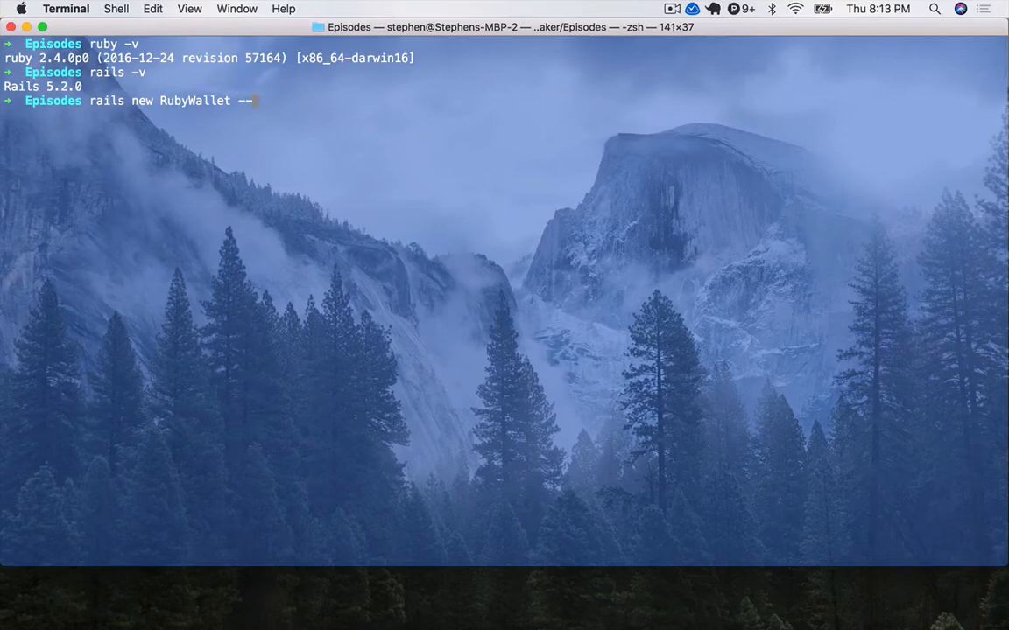
type("dat")
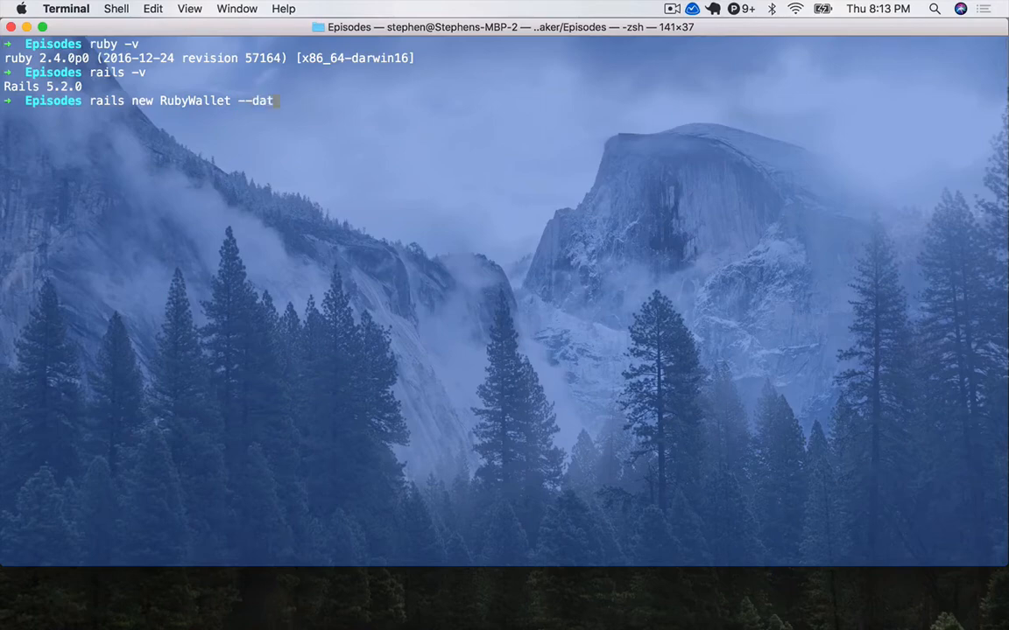
type("abase")
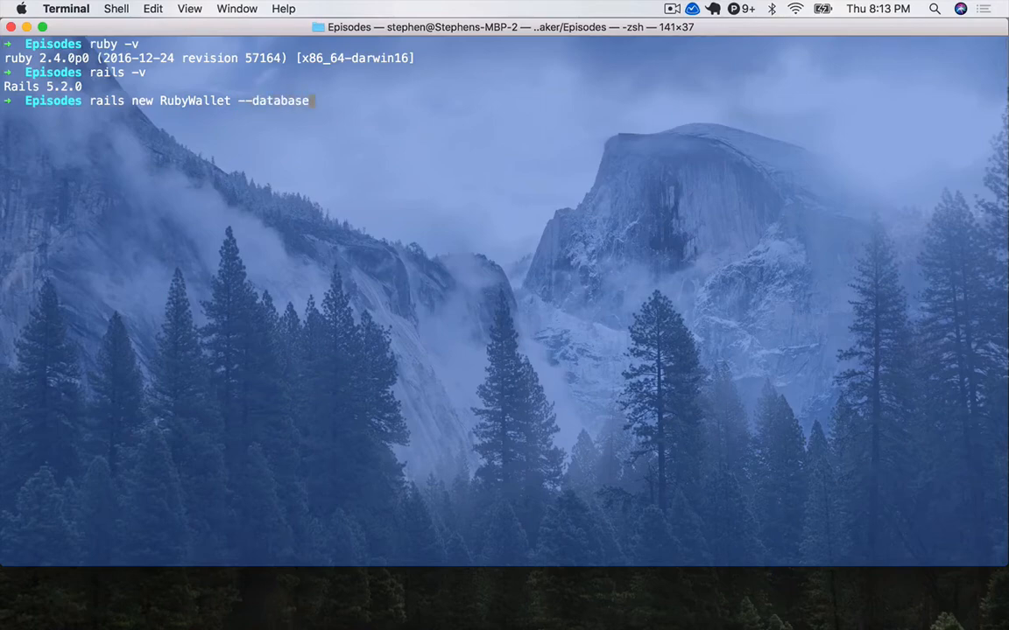
type("=postgre")
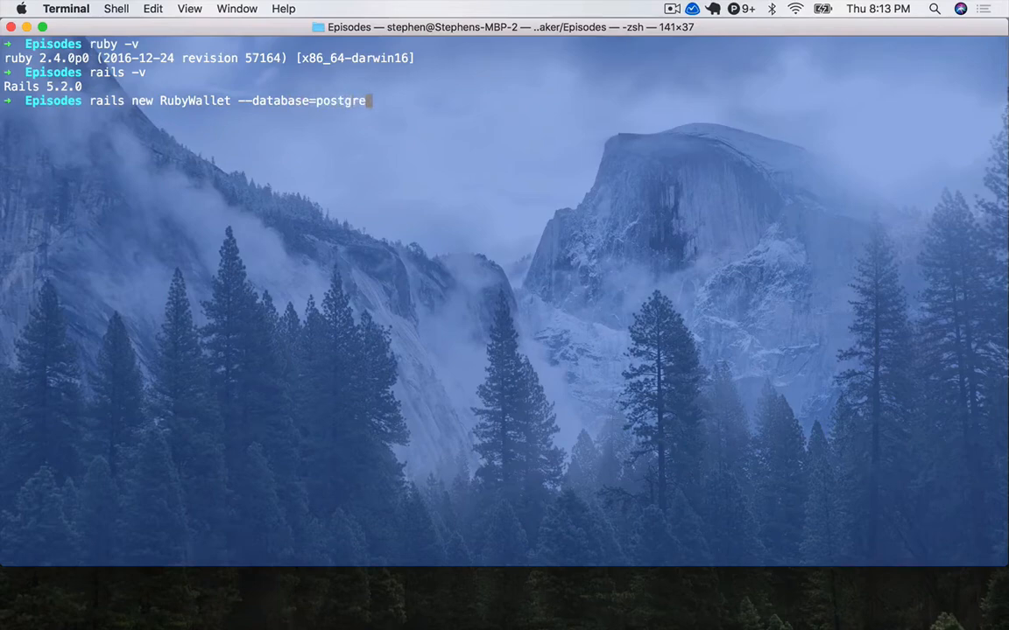
type("sql")
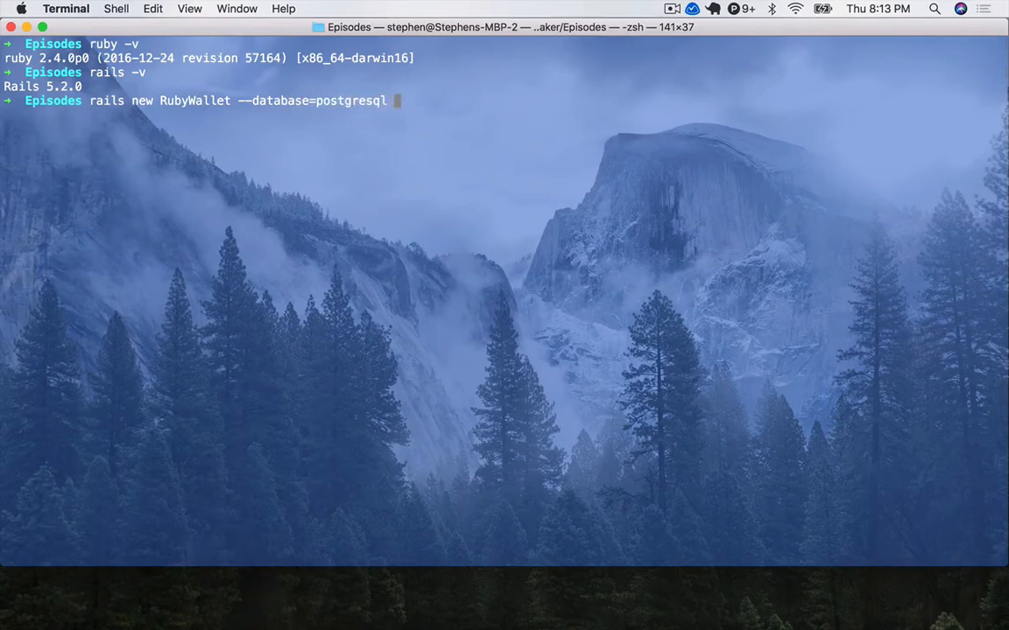
type("-T")
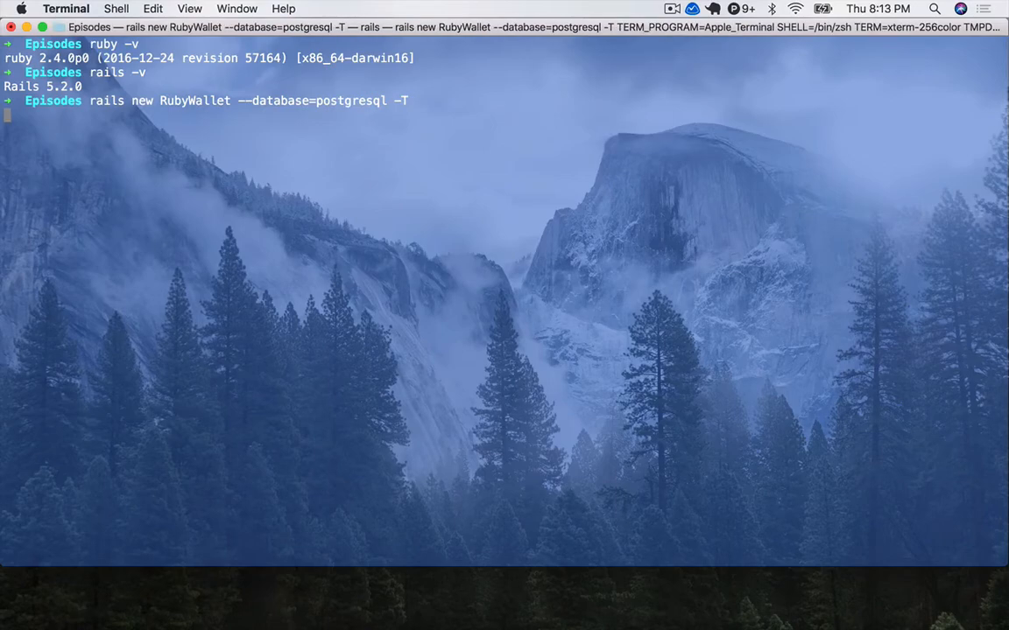
key("Return")
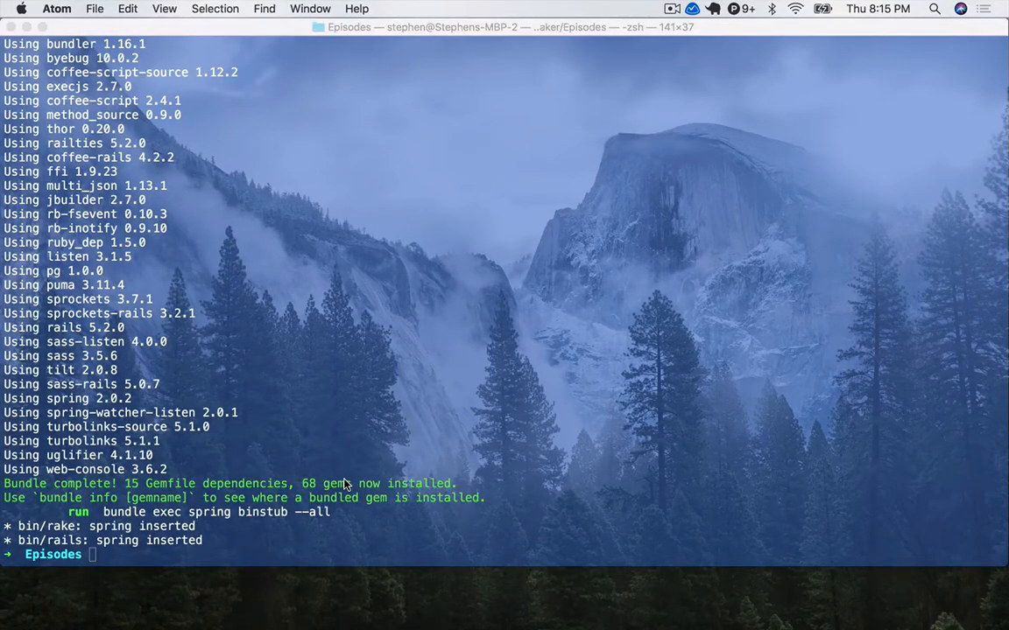
Step: cd into RubyWallet and launch the project in Atom with atom
left_click(297, 468)
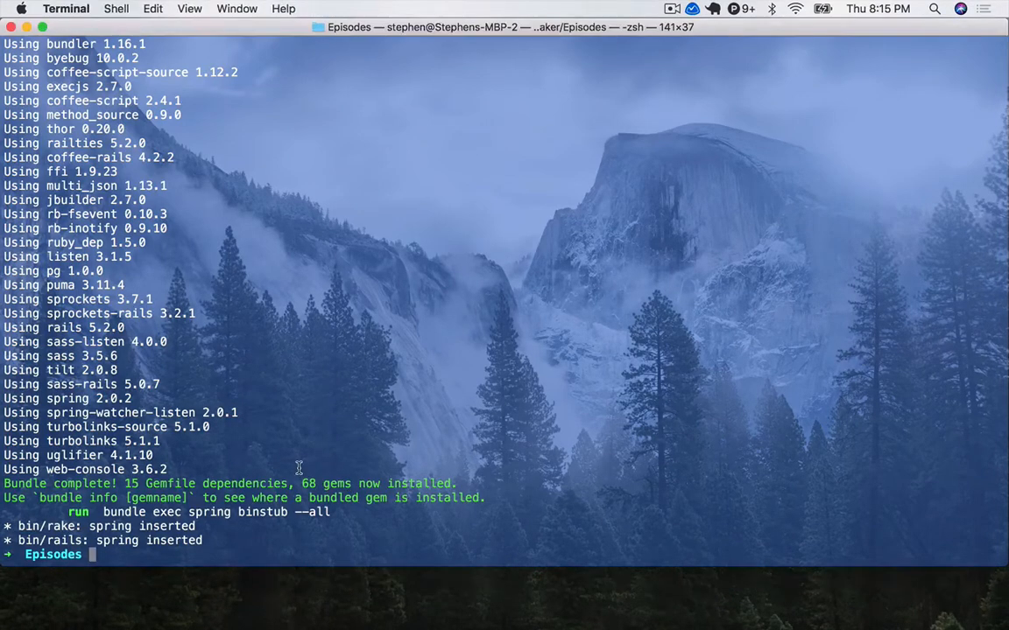
type("cd Ru")
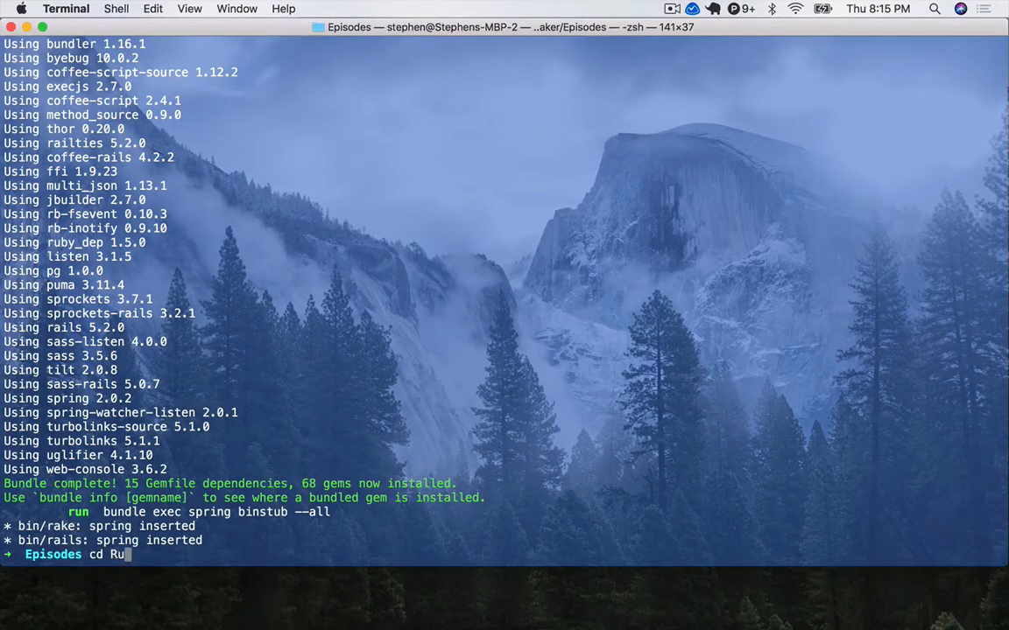
type("byWallet")
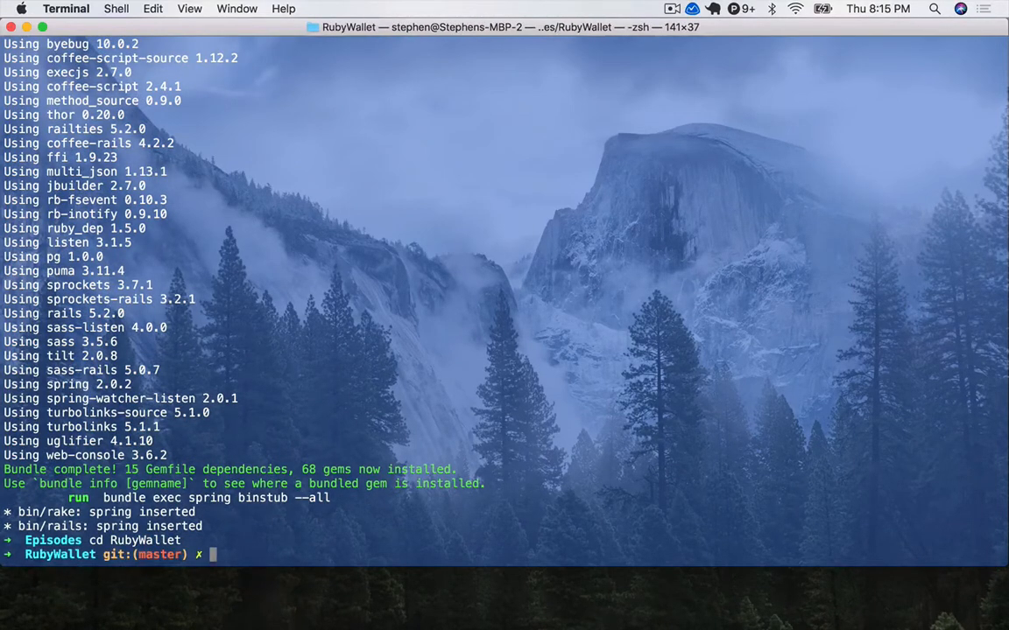
type("a")
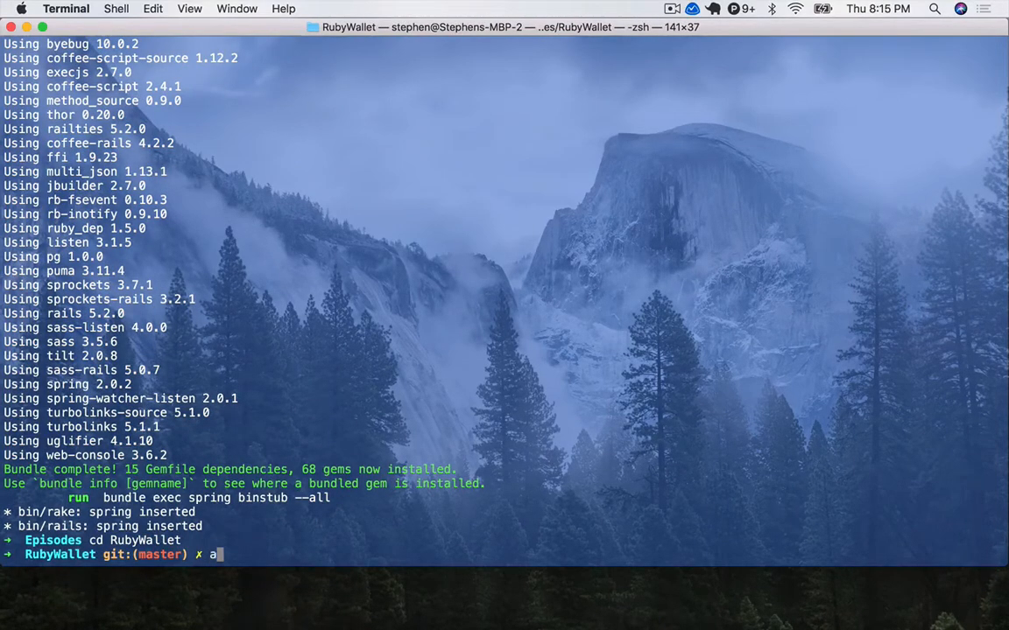
type("tom .")
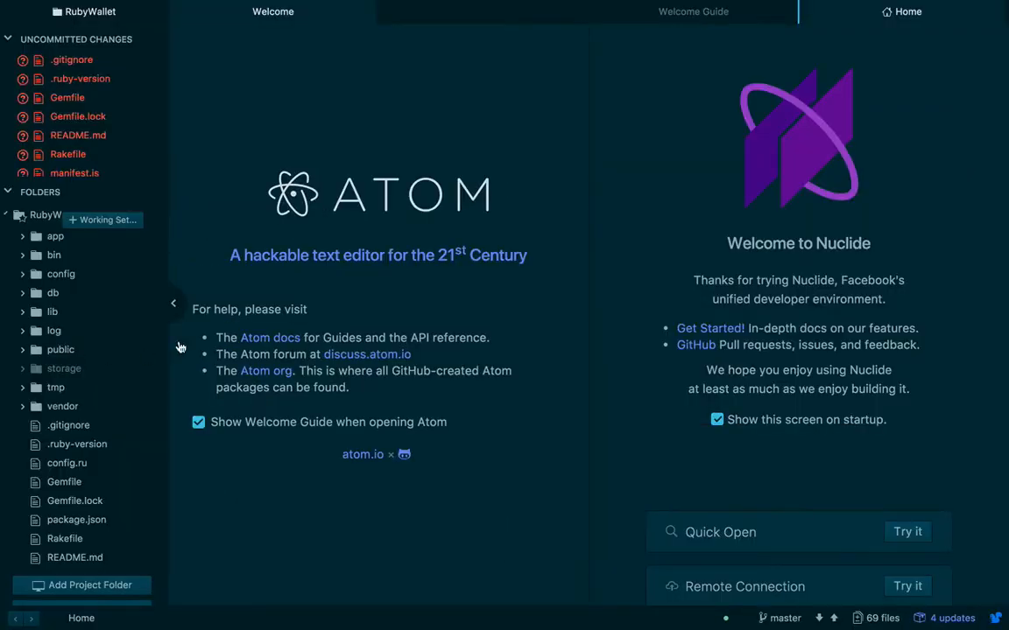
Step: Dismiss the Welcome tabs and bring up the Gemfile from the tree view
left_click(694, 10)
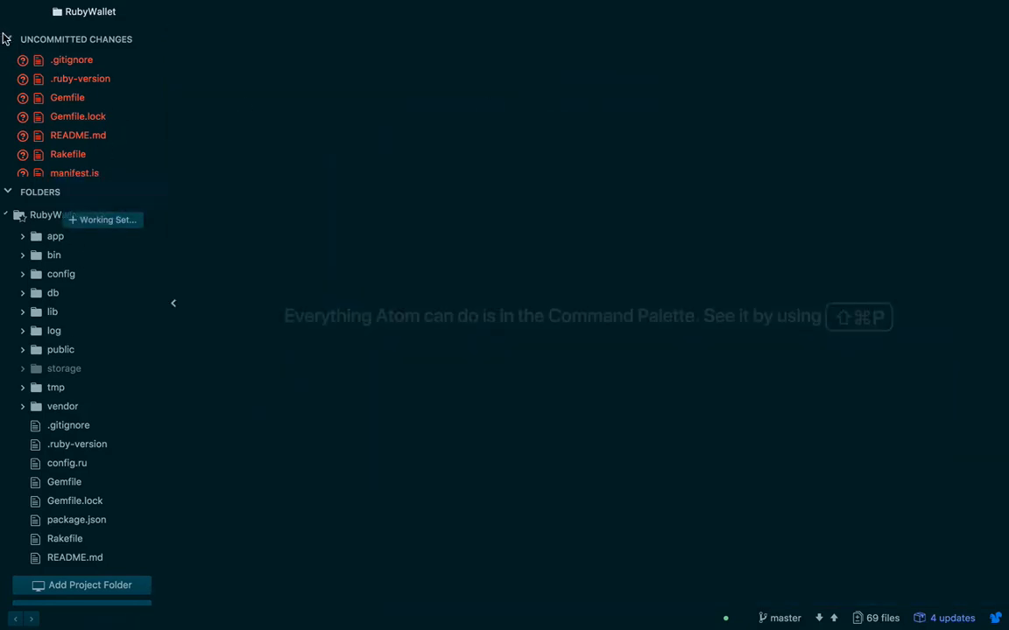
left_click(7, 38)
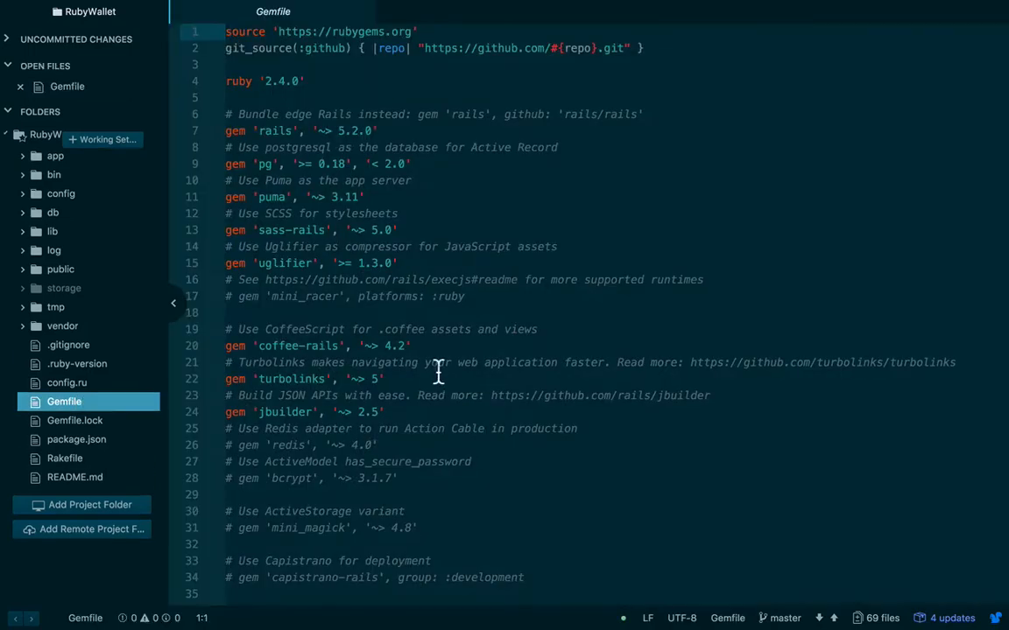
Step: Add gem 'web3-eth' commented # early version! and gem 'figaro' to the Gemfile
left_click(397, 478)
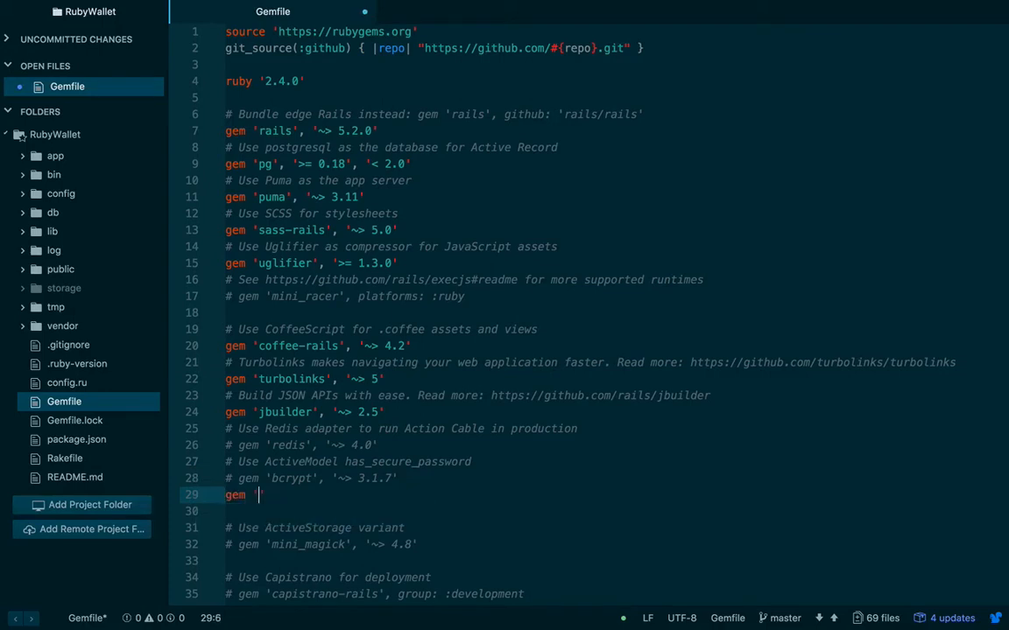
type("''")
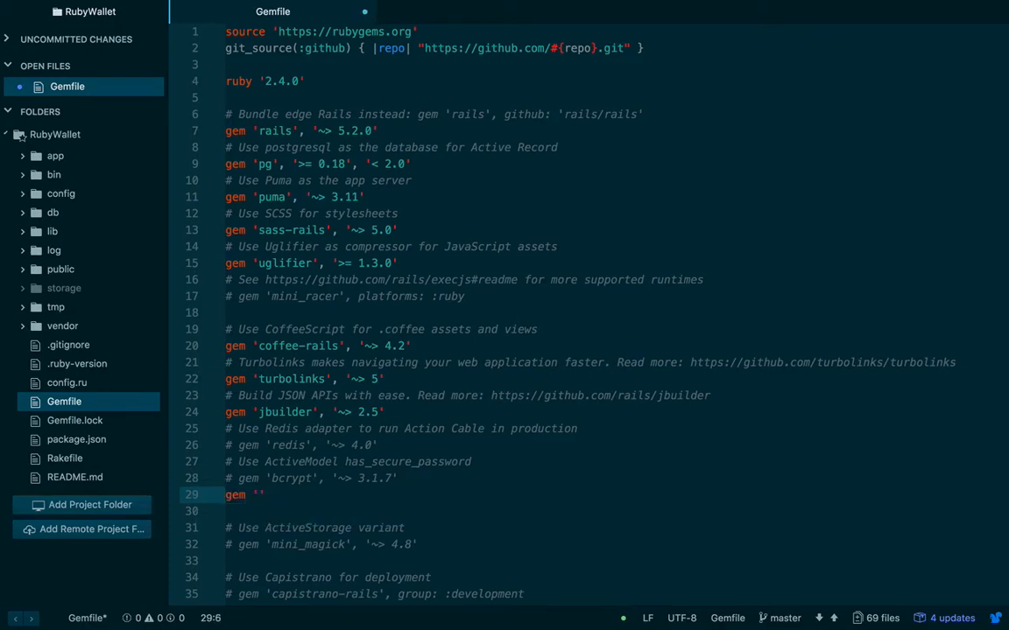
type("web3-eth")
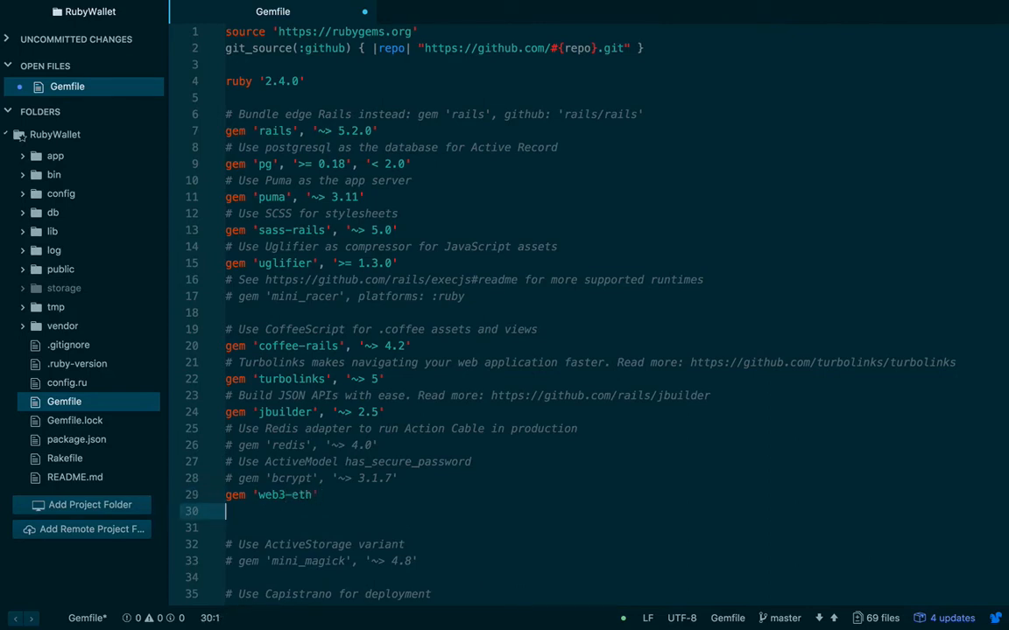
type("gem")
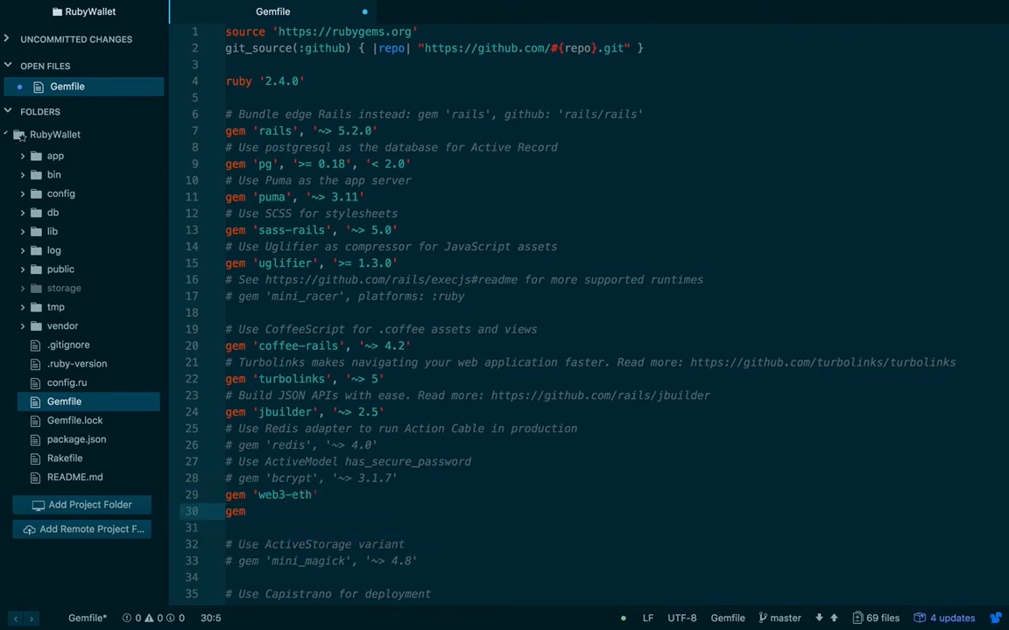
type("'figaro'")
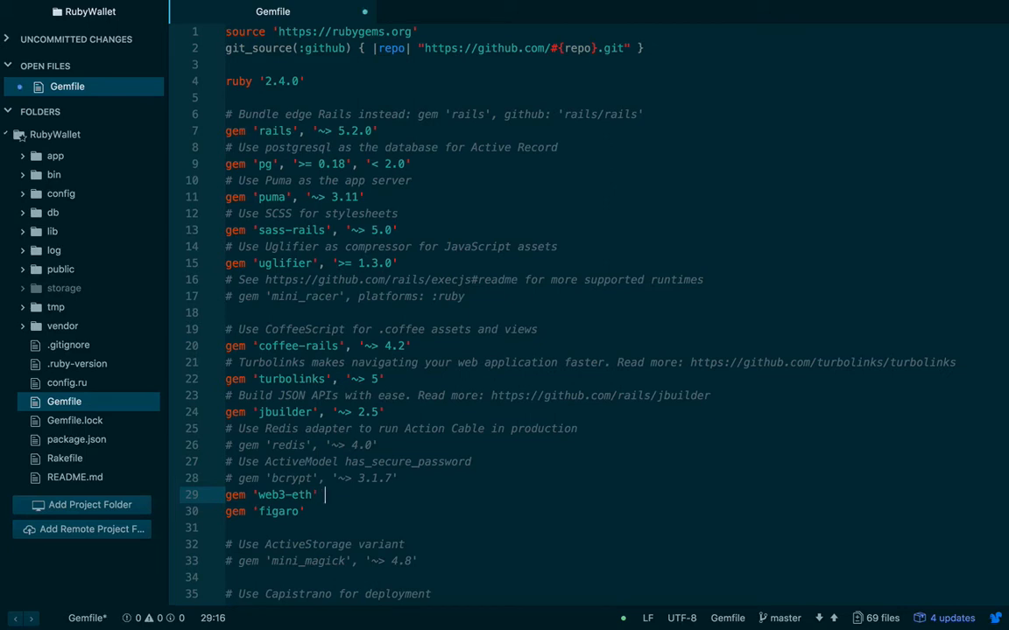
type("#")
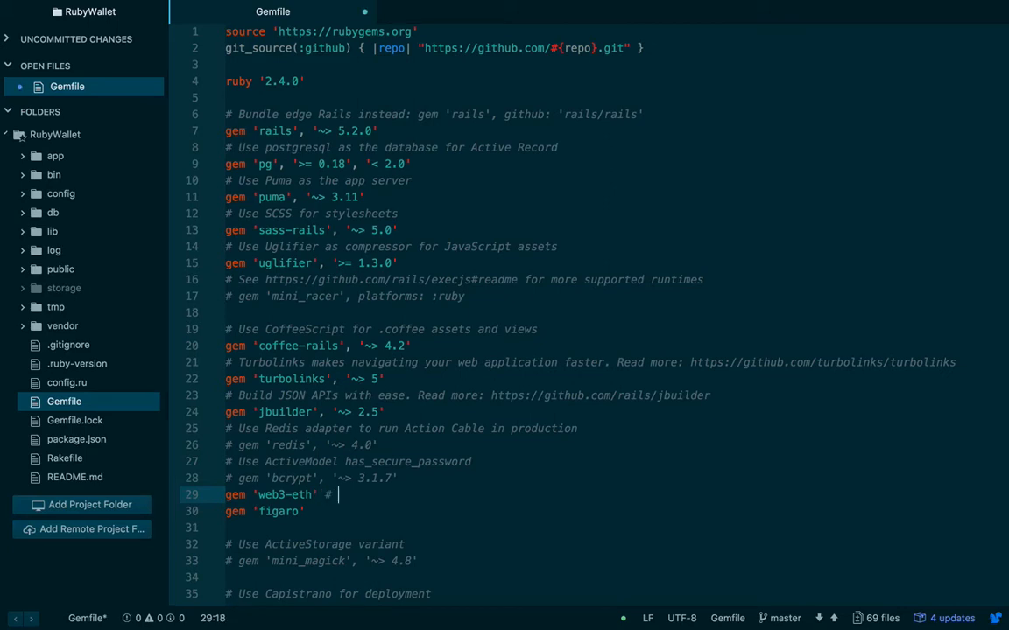
type("early versio")
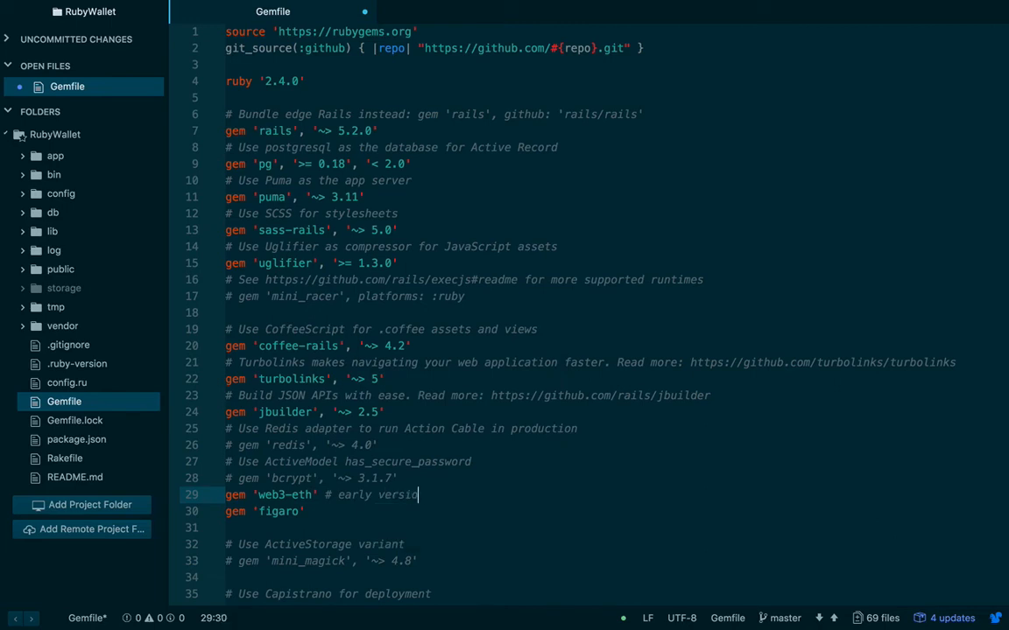
type("!")
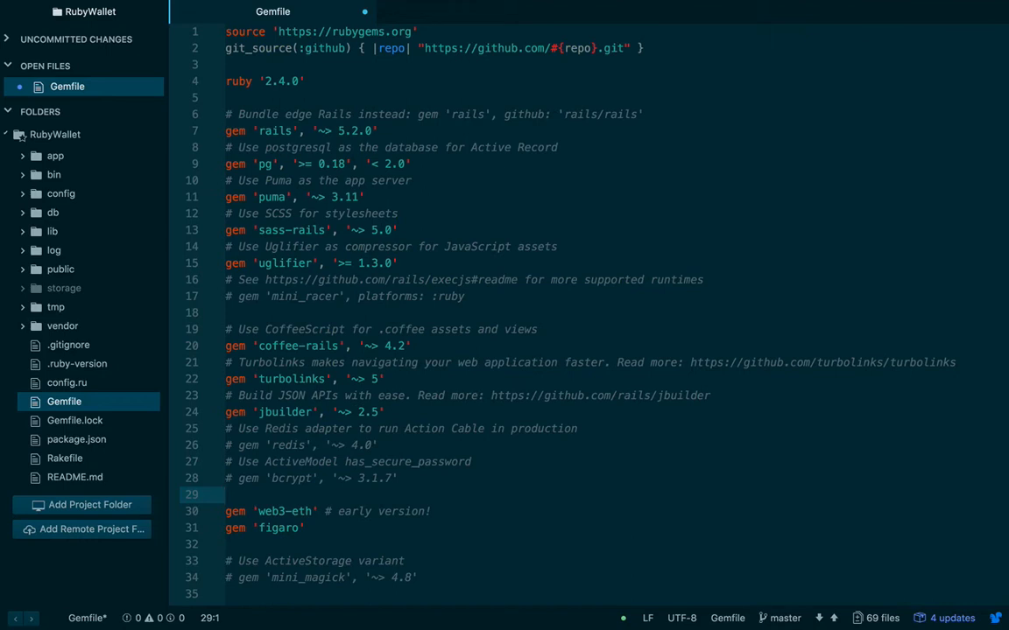
left_click(226, 493)
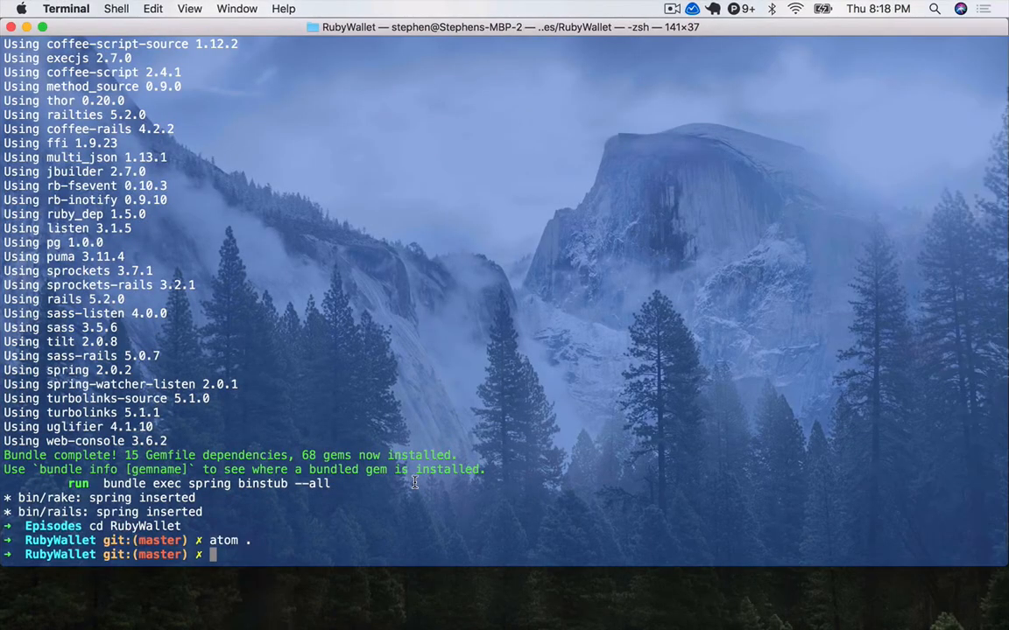
Step: Run bundle to install web3-eth and figaro, then figaro install
type("bundle")
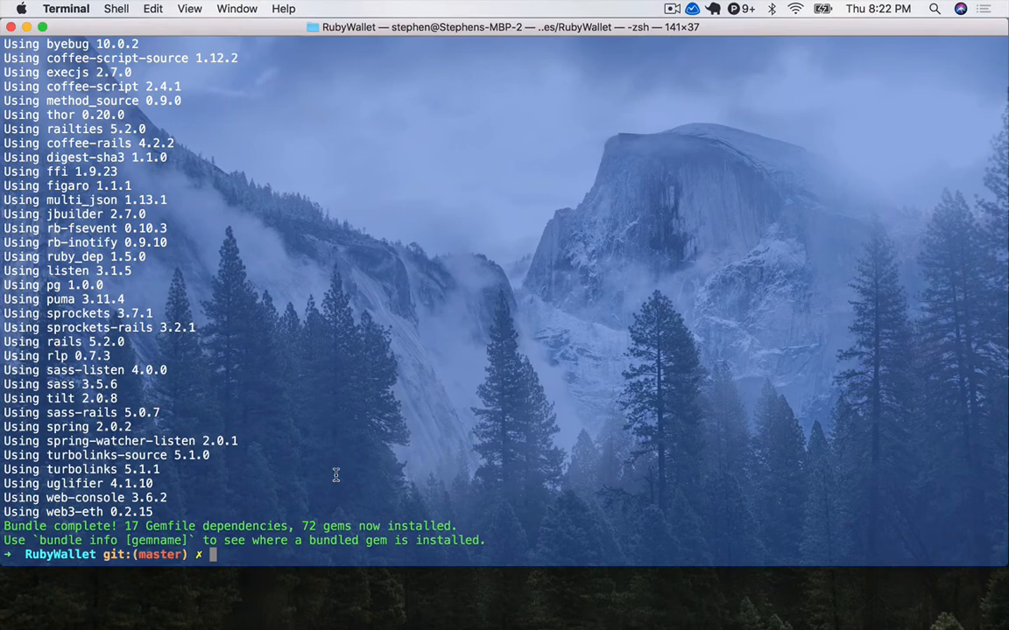
type("figaro i")
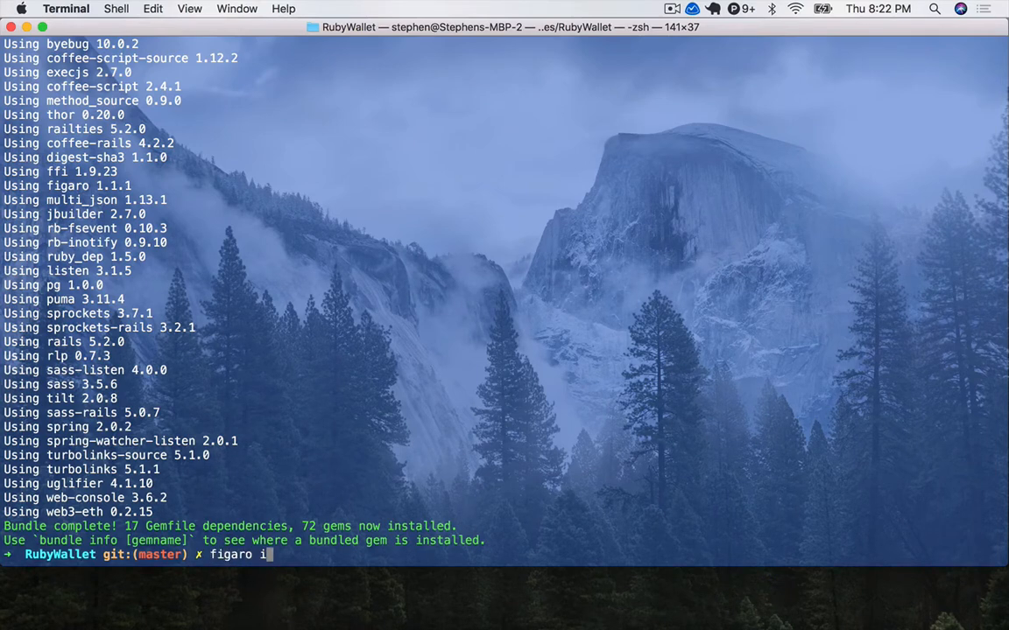
key("enter")
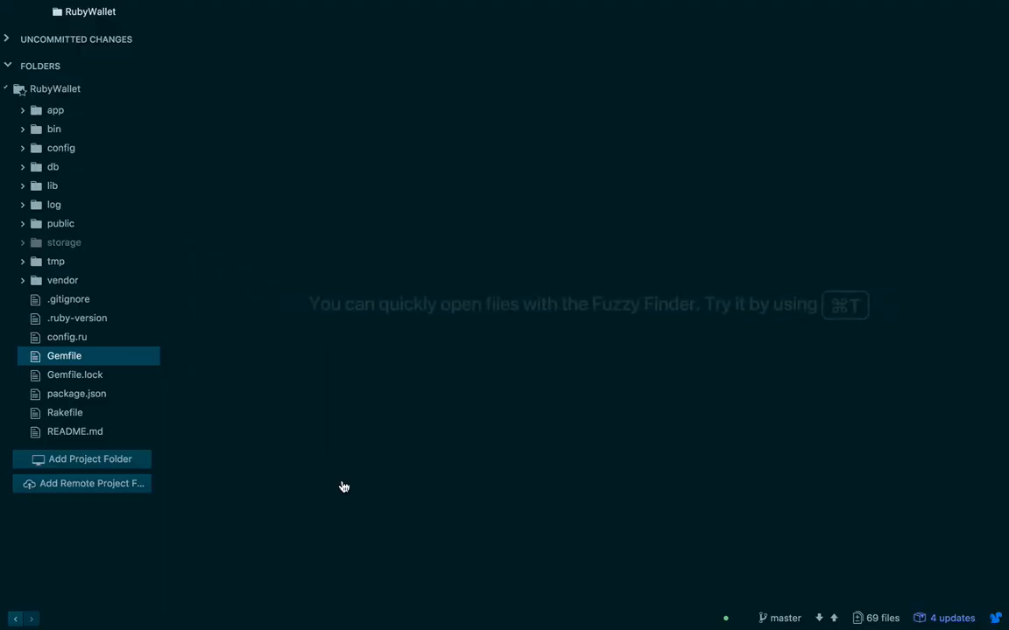
Step: Find and open ./config/application.yml via the fuzzy file search
type("applicaio")
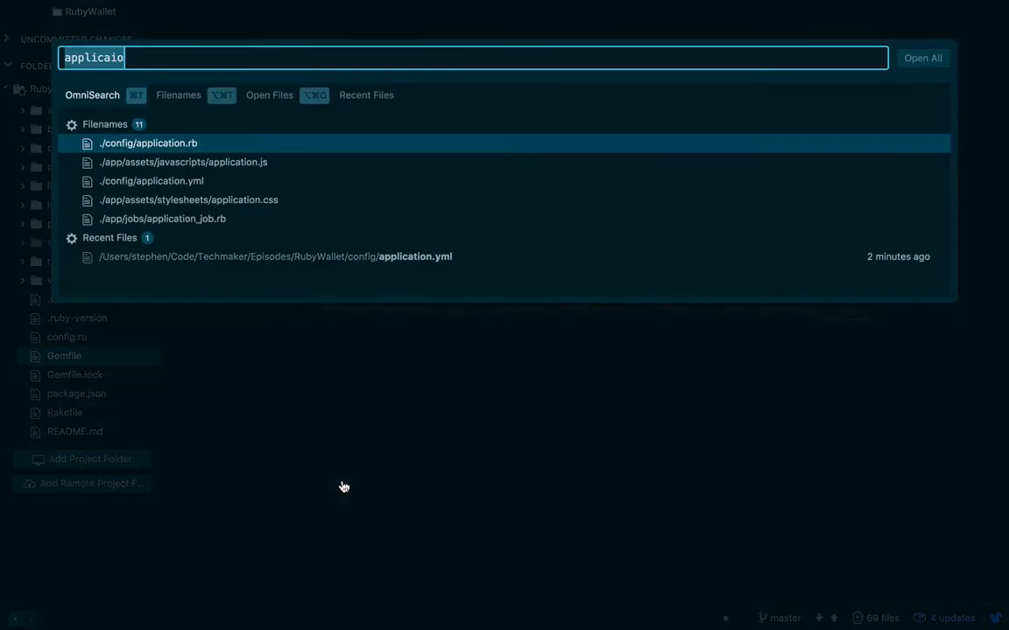
key("BackSpace")
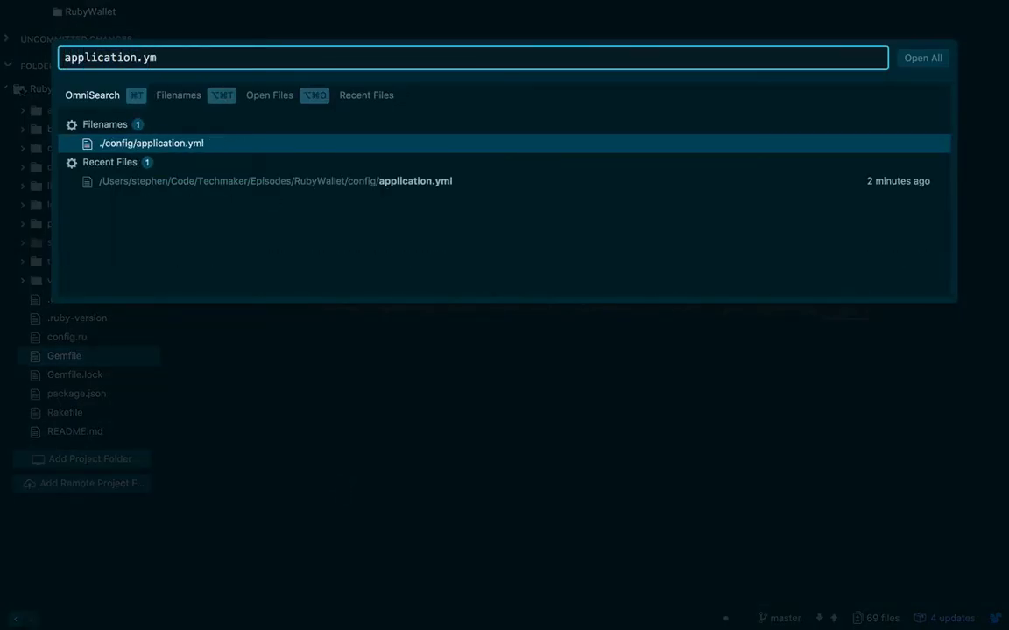
left_click(154, 143)
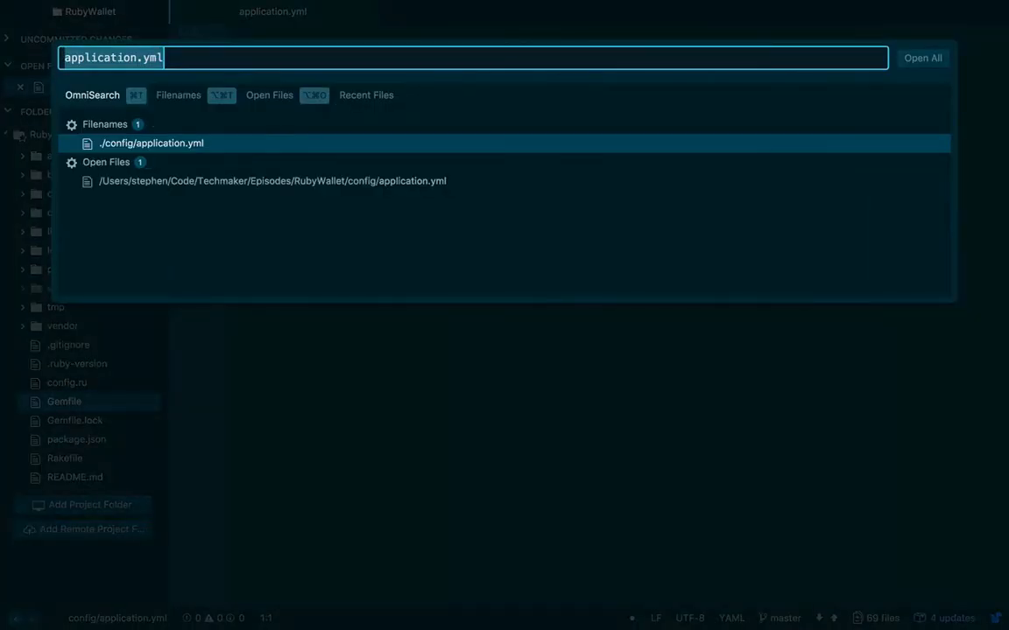
left_click(151, 143)
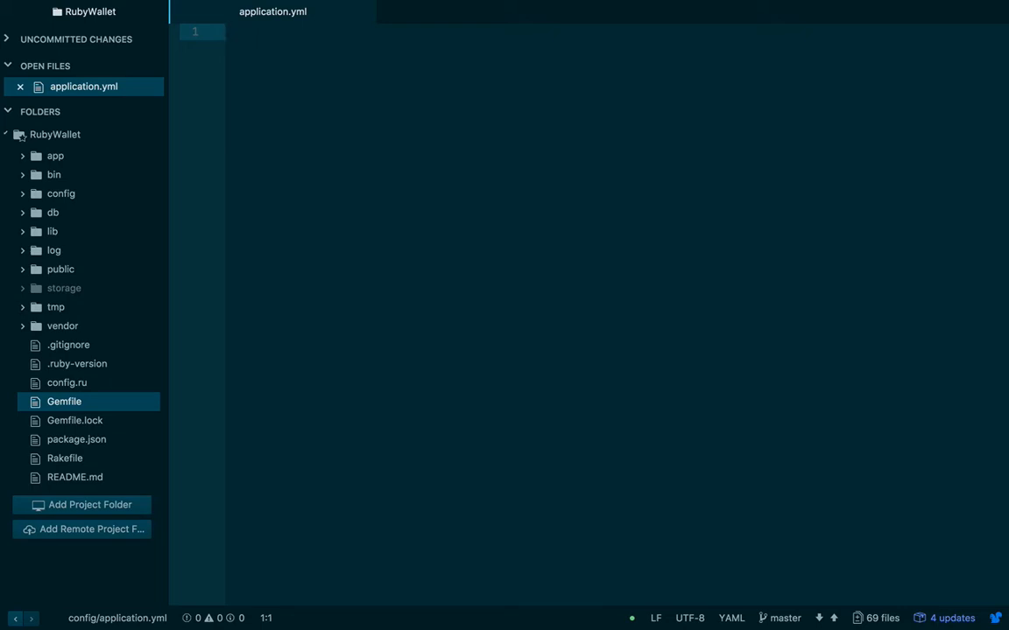
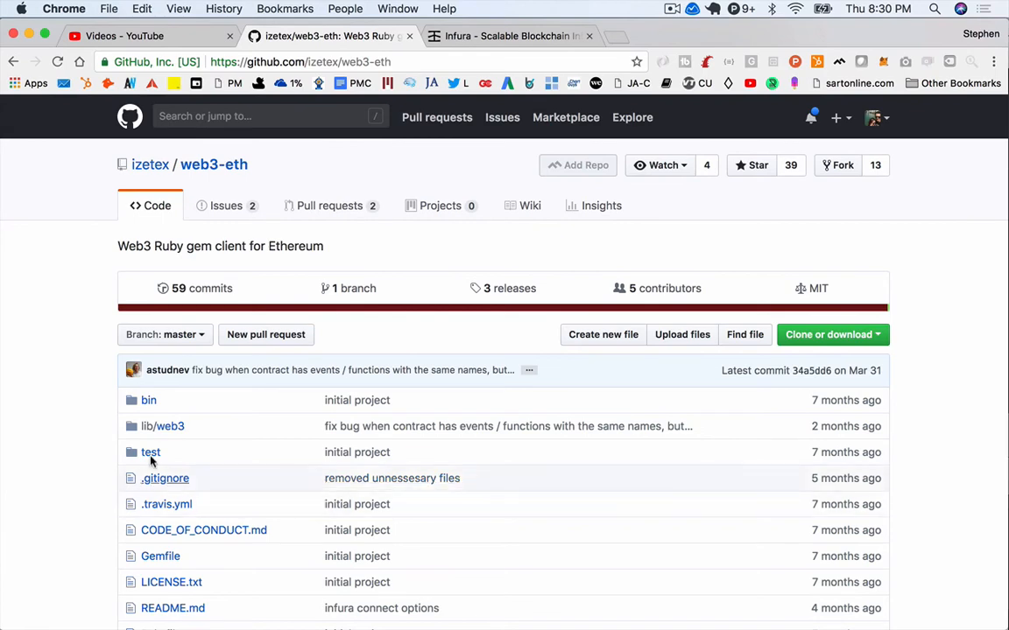
Step: Scroll to the README's Usage section and select the mainnet.infura.io connection example
scroll("down", 3)
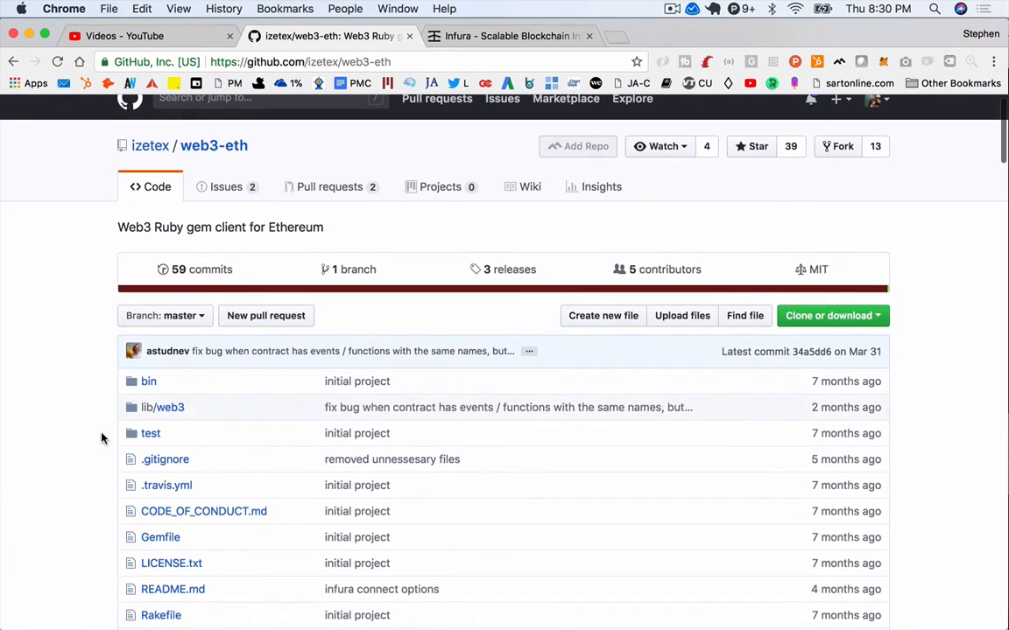
scroll("down", 3)
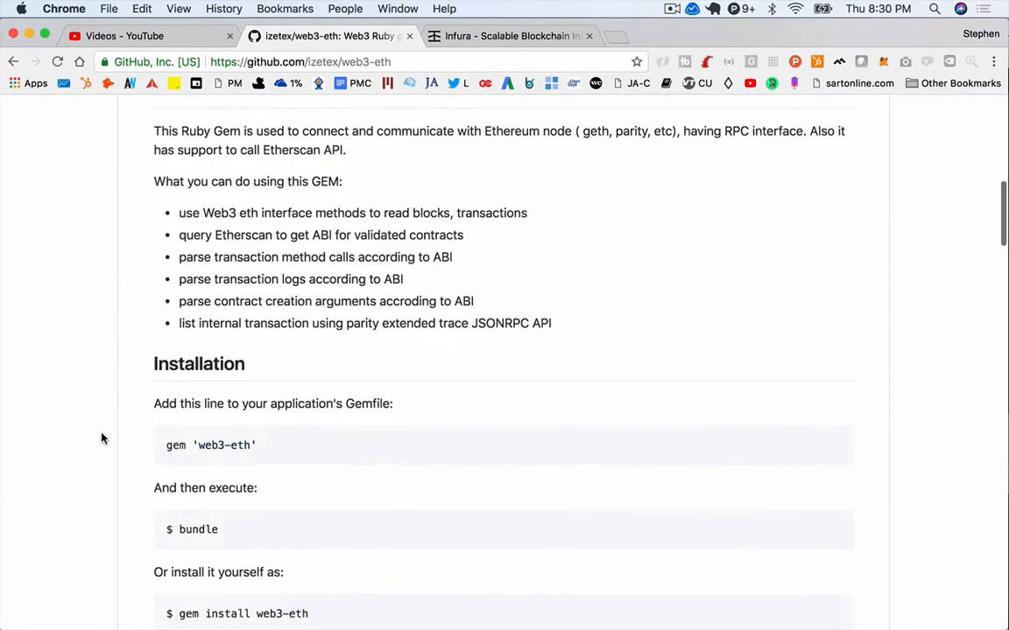
scroll("down", 3)
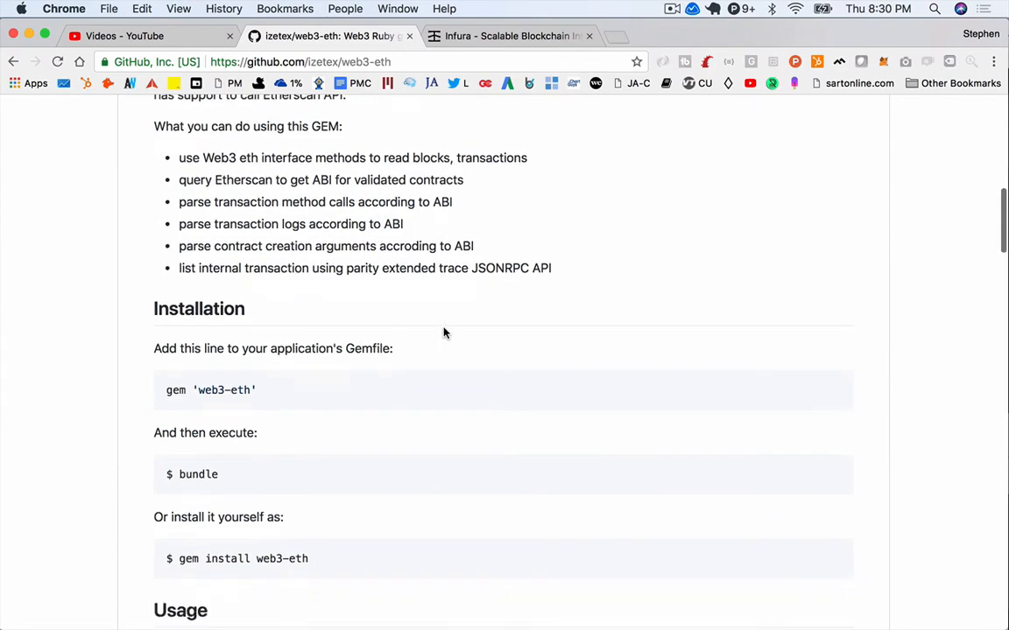
scroll("down", 3)
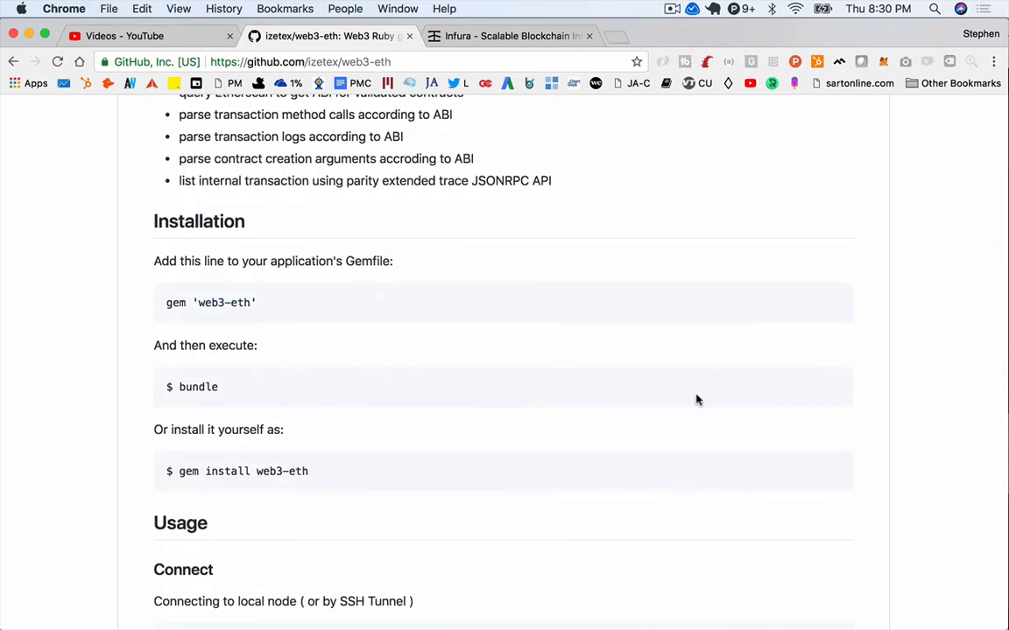
scroll("down", 3)
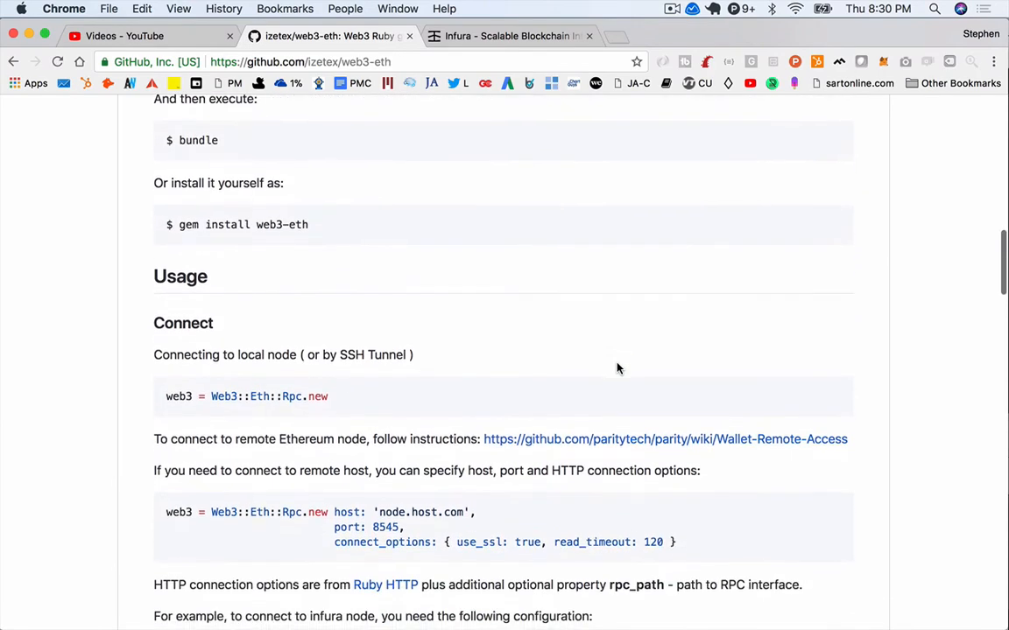
scroll("down", 3)
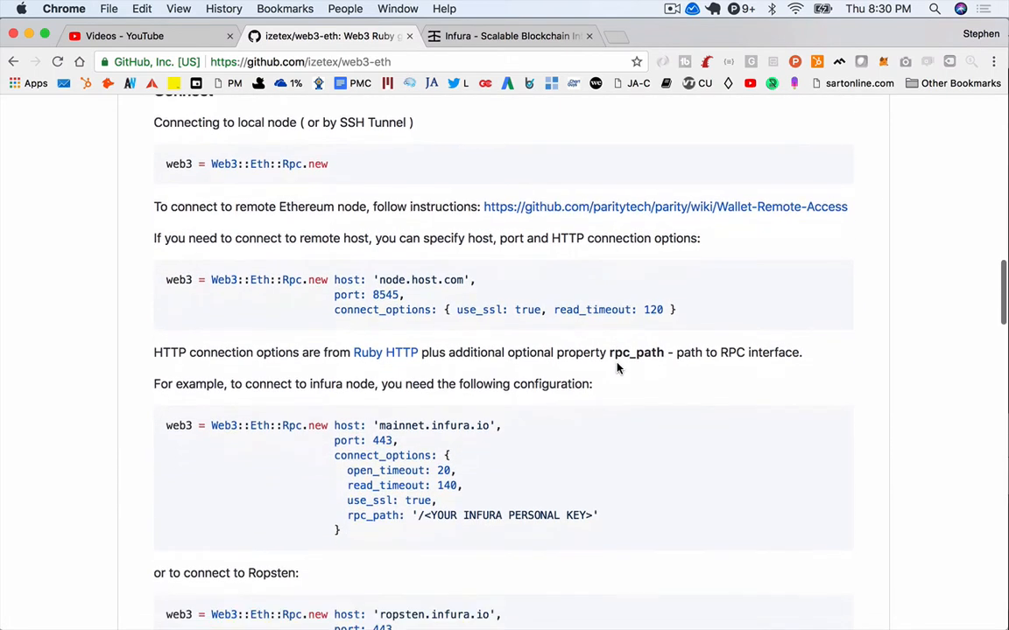
scroll("down", 3)
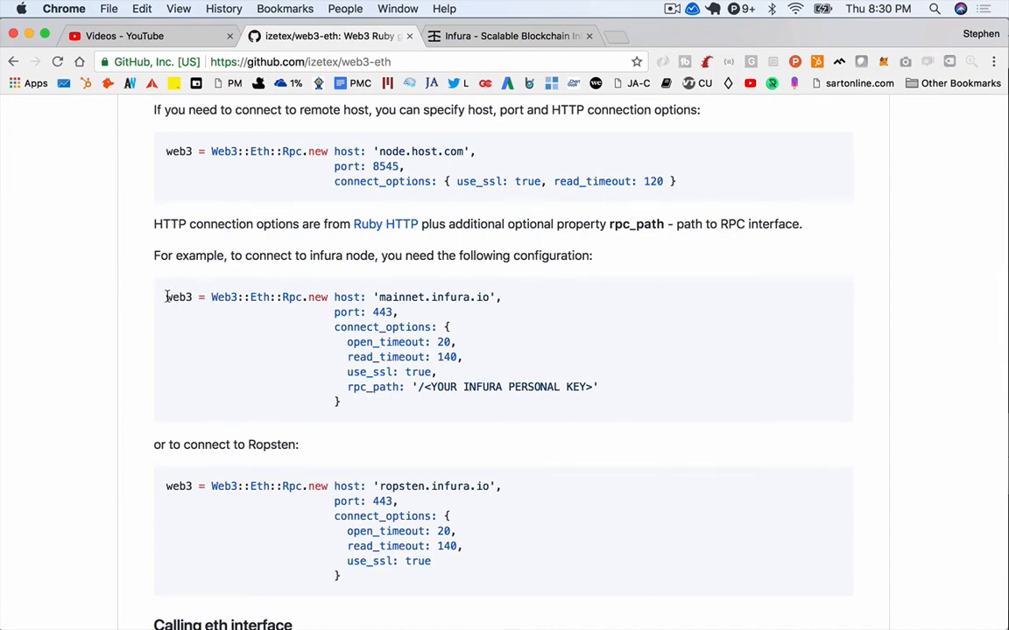
left_click_drag(166, 297, 342, 401)
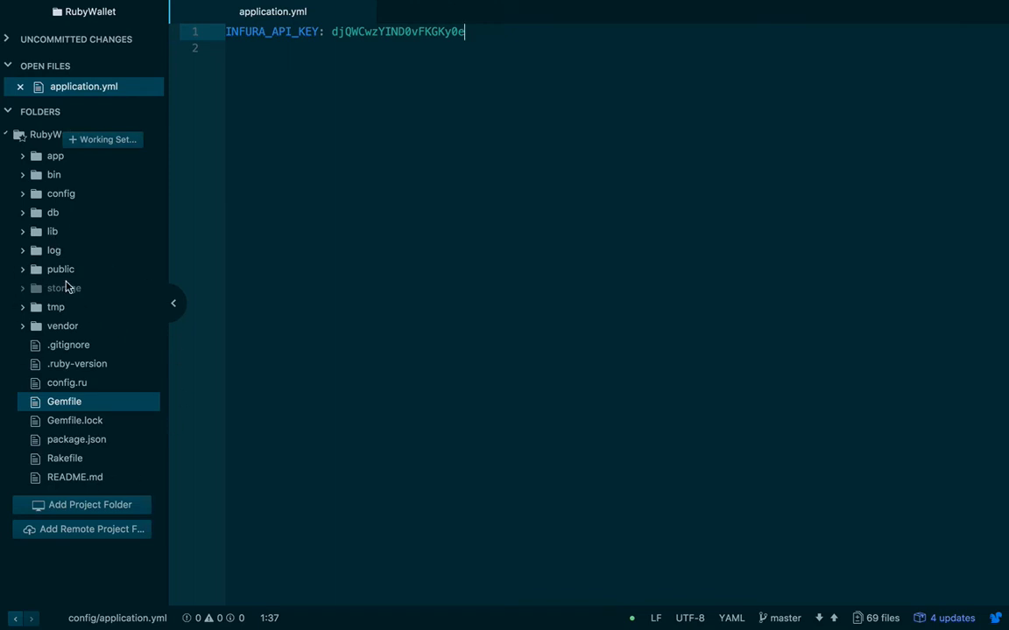
Step: Create a new web3.rb file under config/initializers via New File
left_click(59, 192)
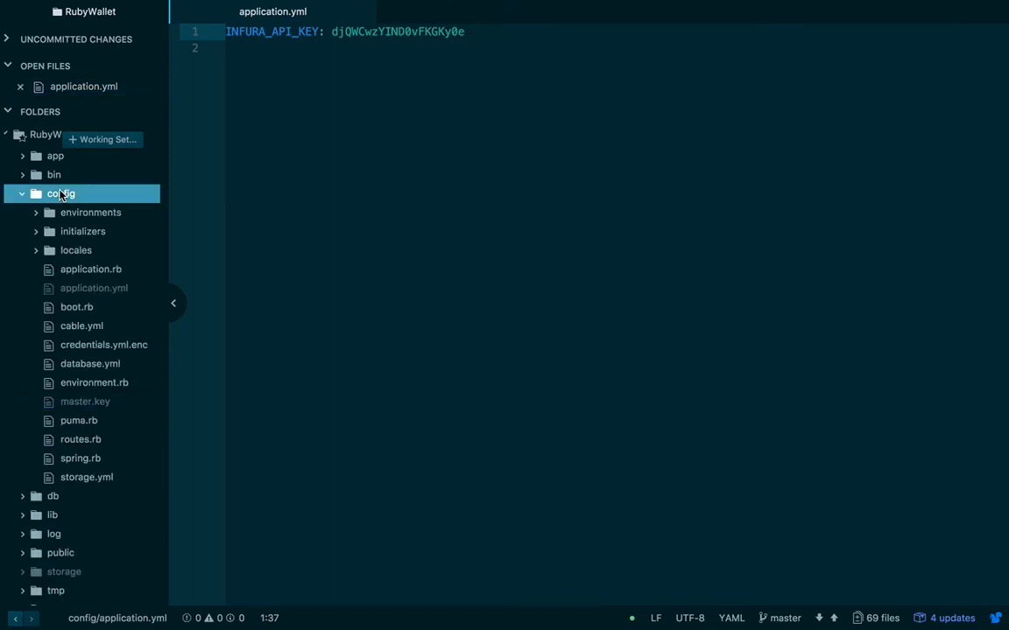
left_click(82, 231)
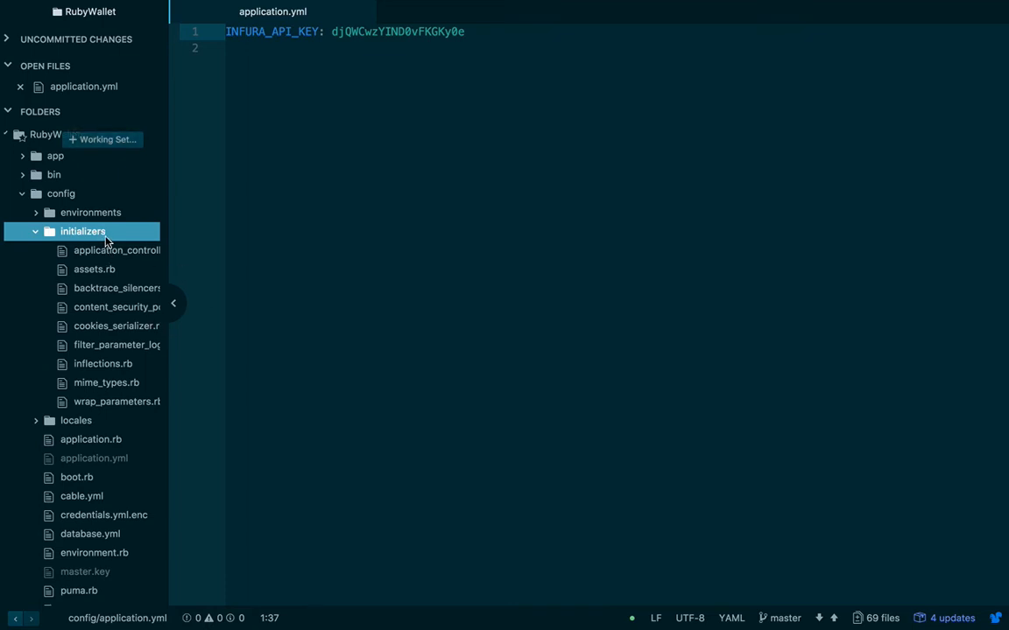
right_click(82, 231)
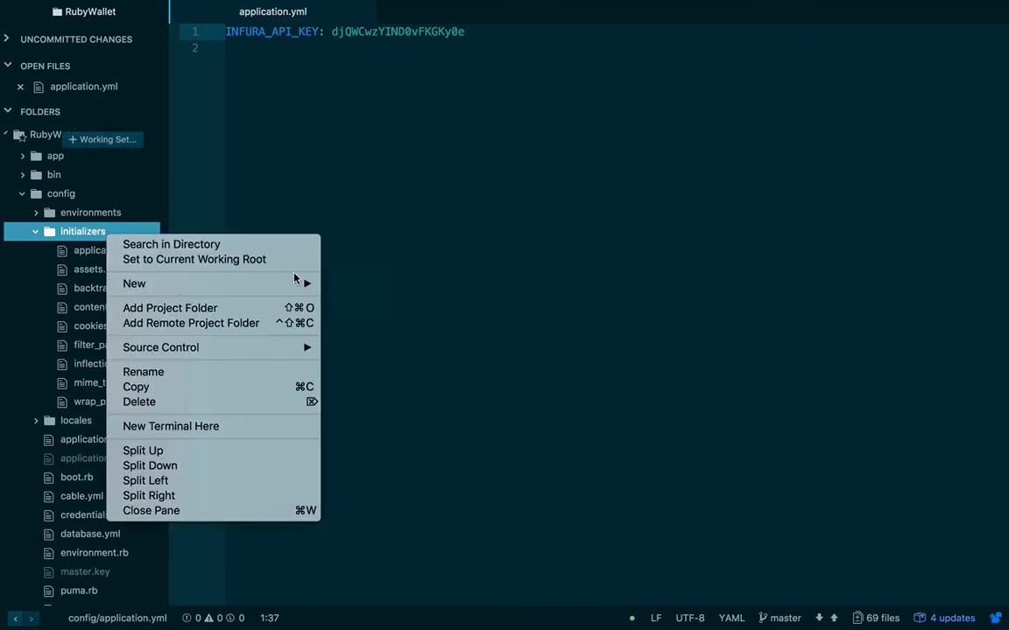
left_click(133, 284)
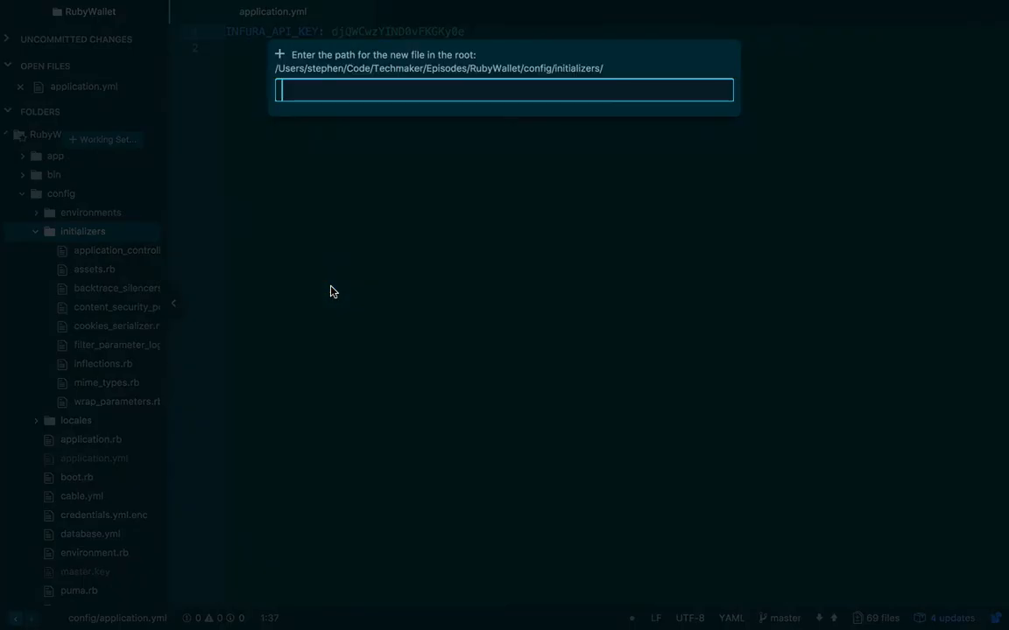
type("web3")
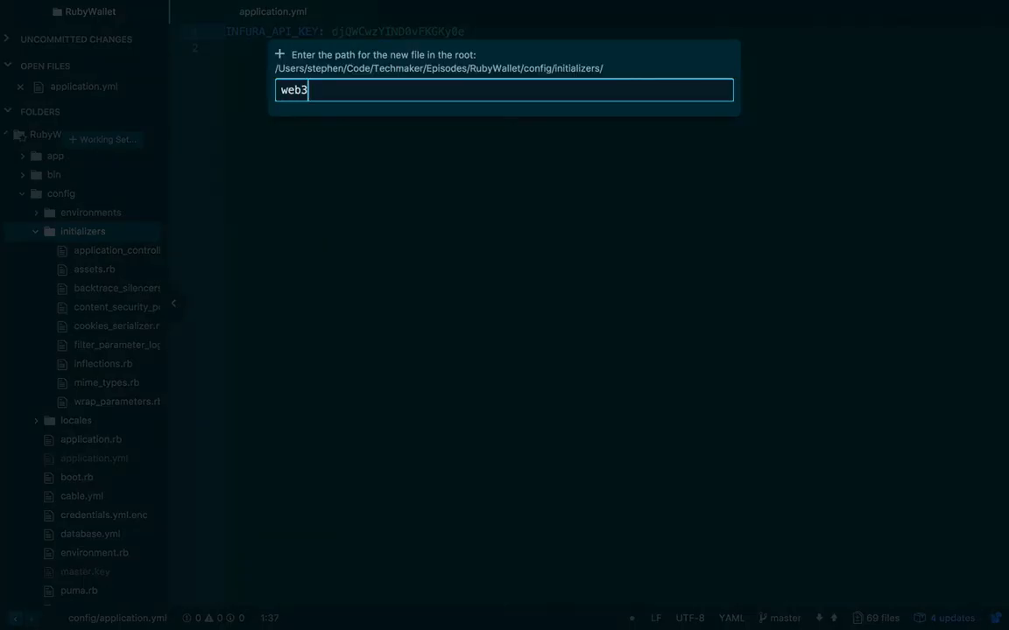
key("Enter")
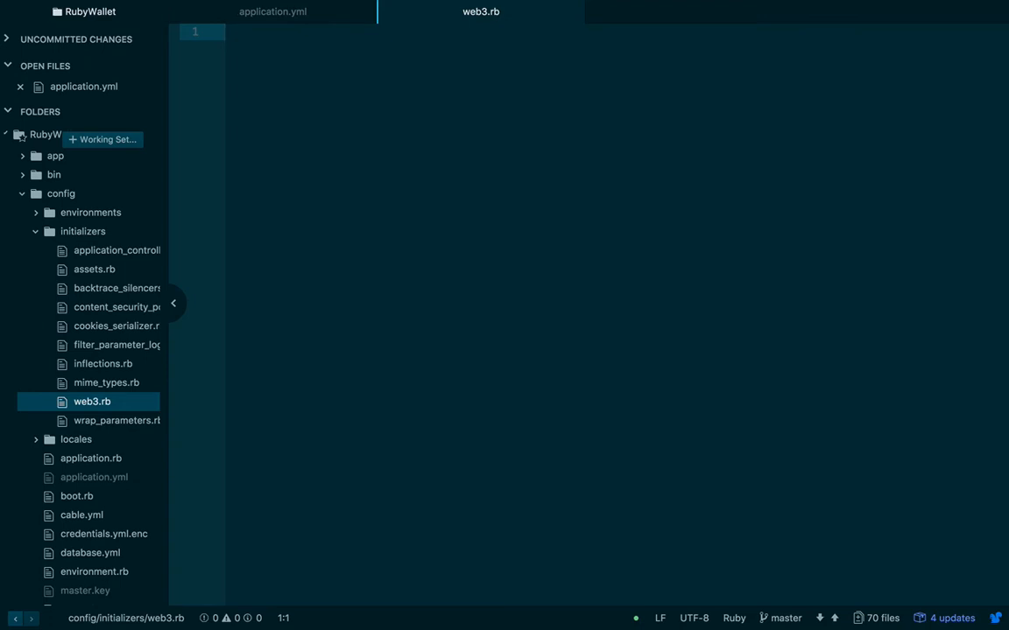
Step: Make the client a global $web3 and wrap the Infura mainnet RPC path in double quotes
left_click(226, 32)
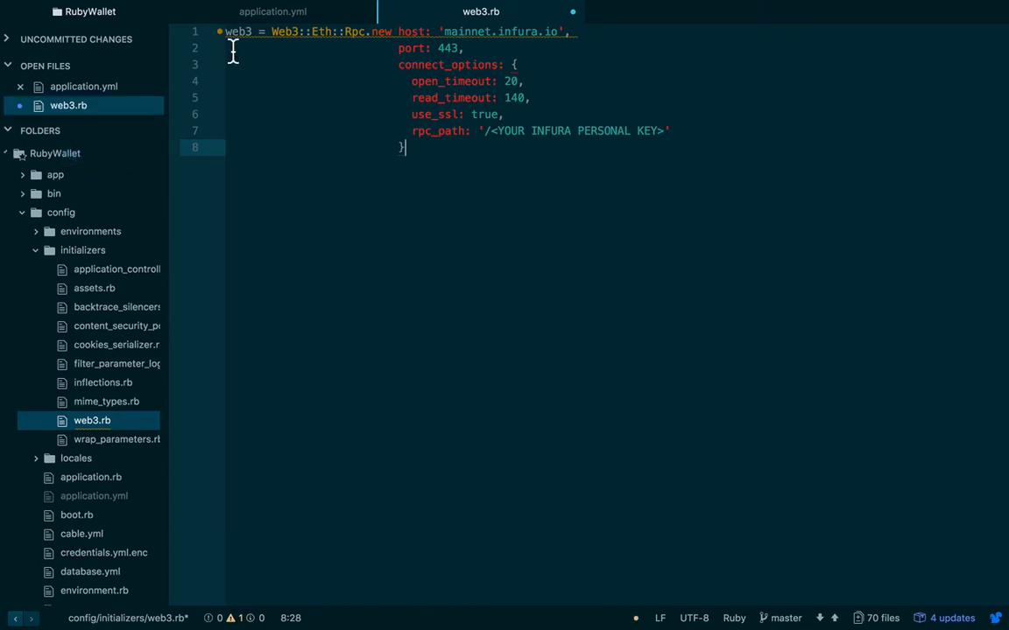
type("$")
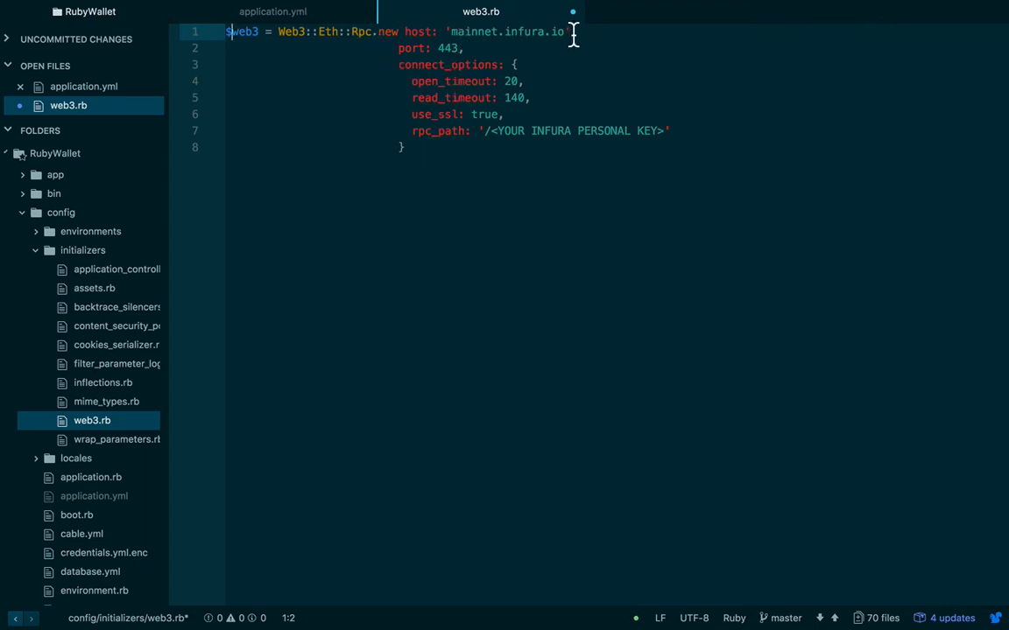
type(",")
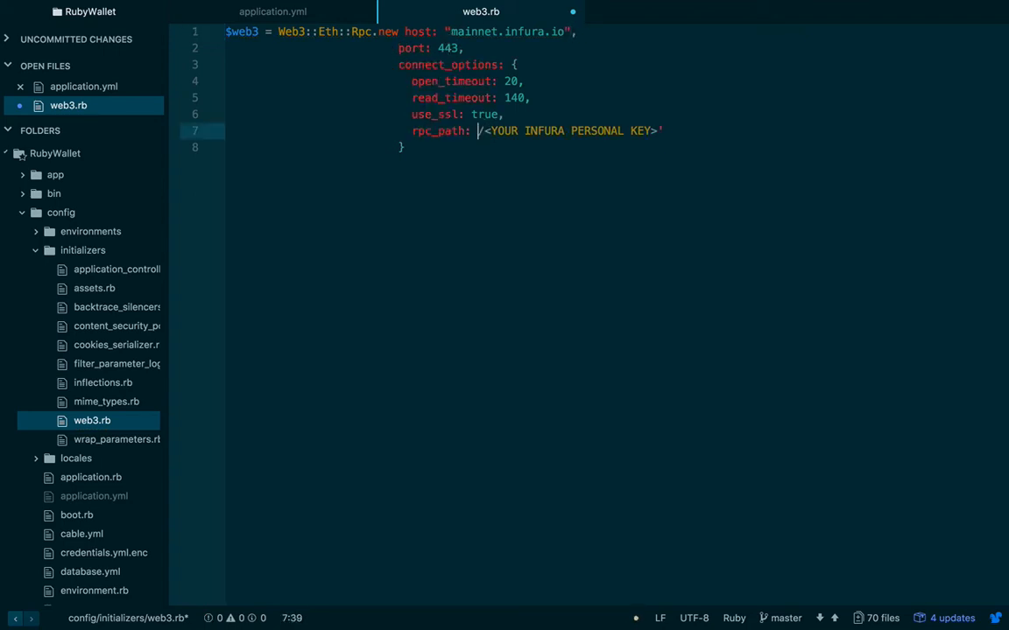
type("\"")
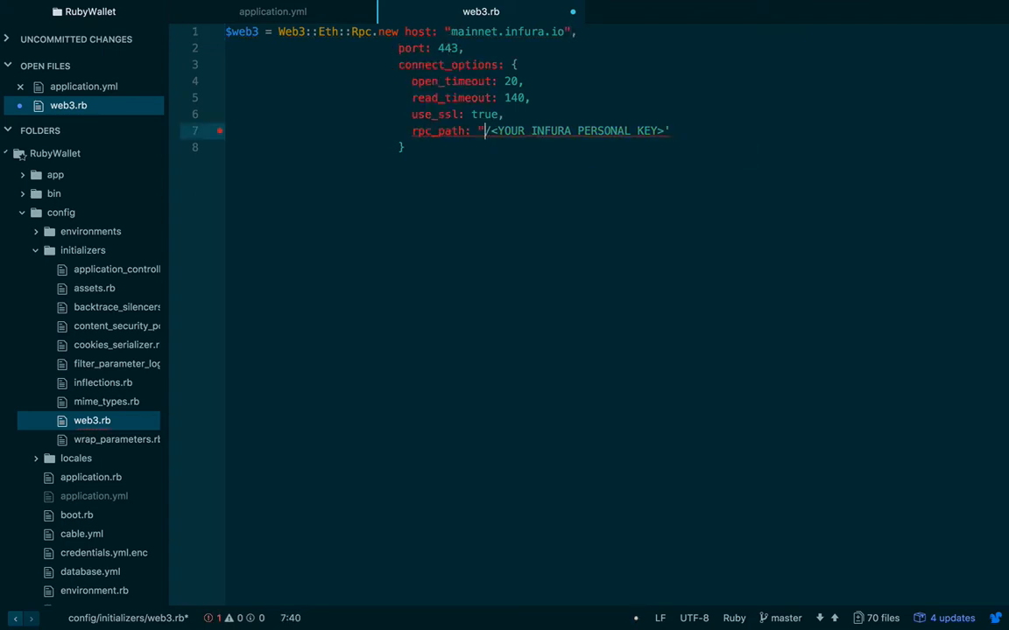
type("\"/\"")
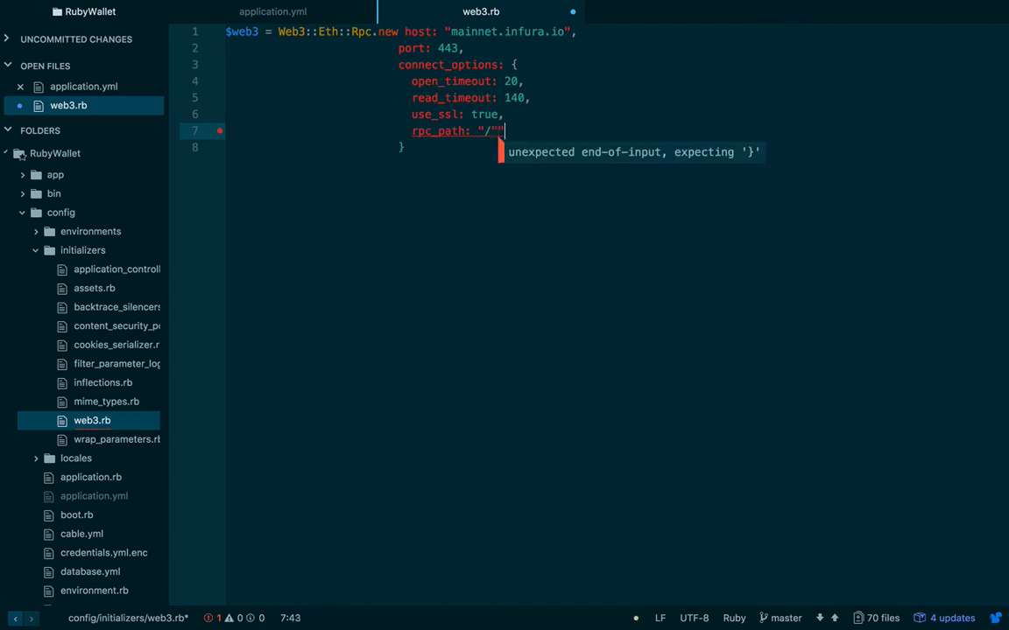
Step: Replace the key placeholder with #{ENV['INFURA_API_KEY']} interpolation
key("Backspace")
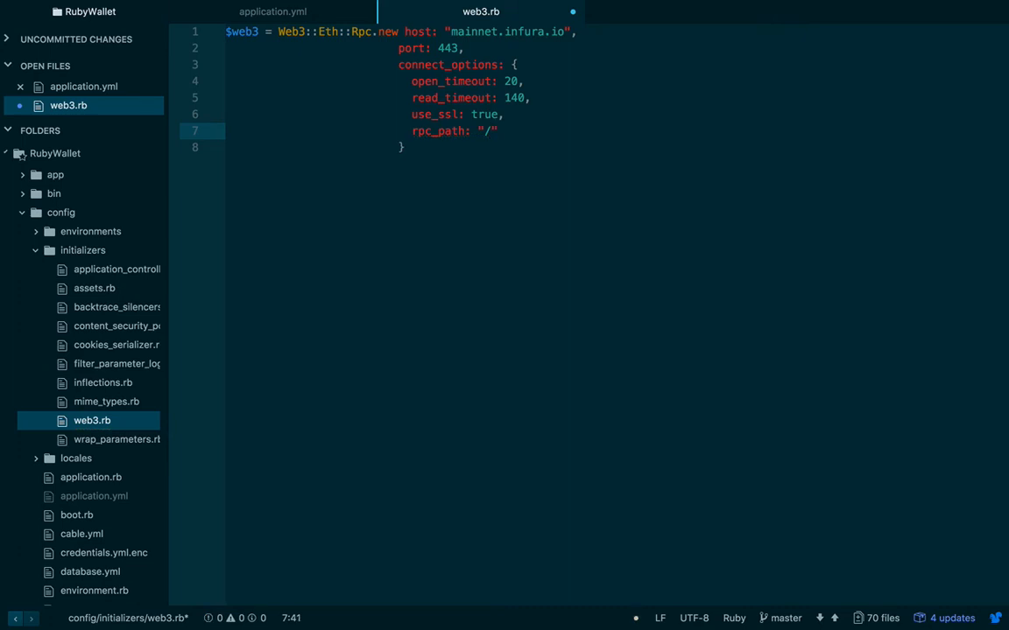
type("#{")
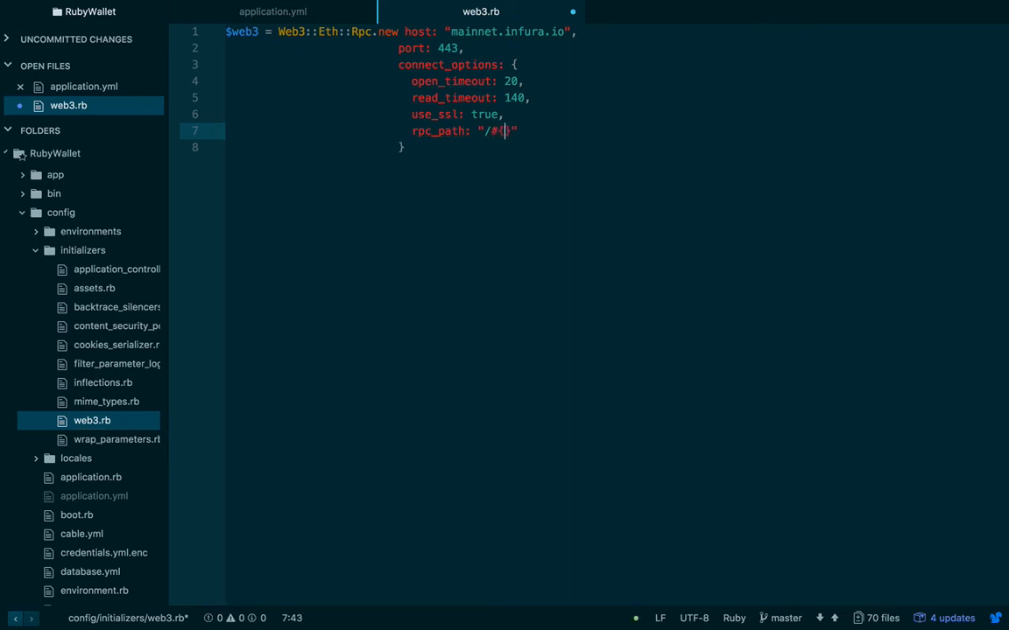
type("}")
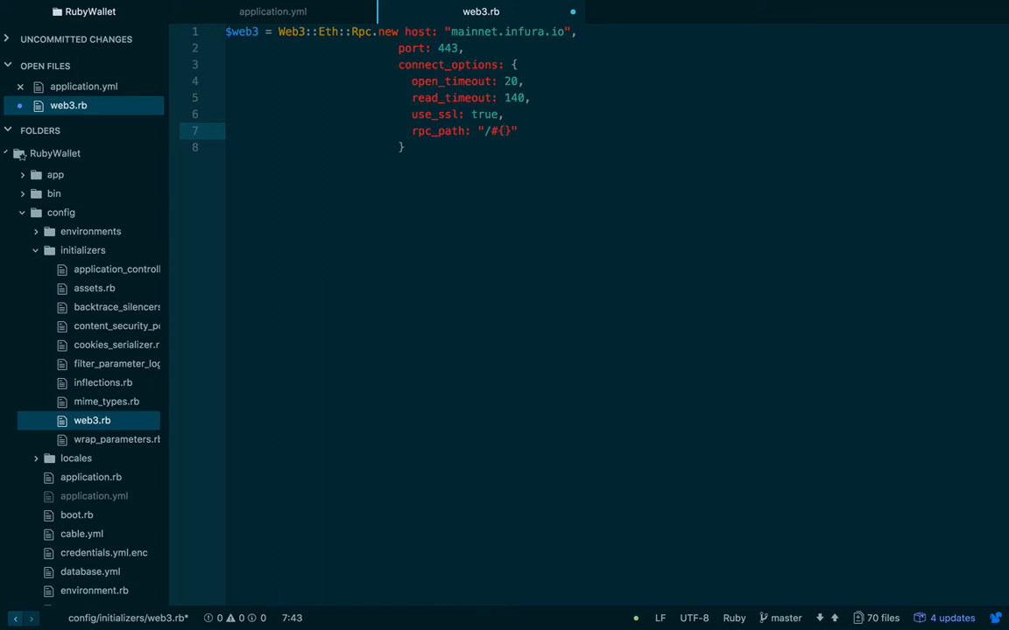
type("ENV['")
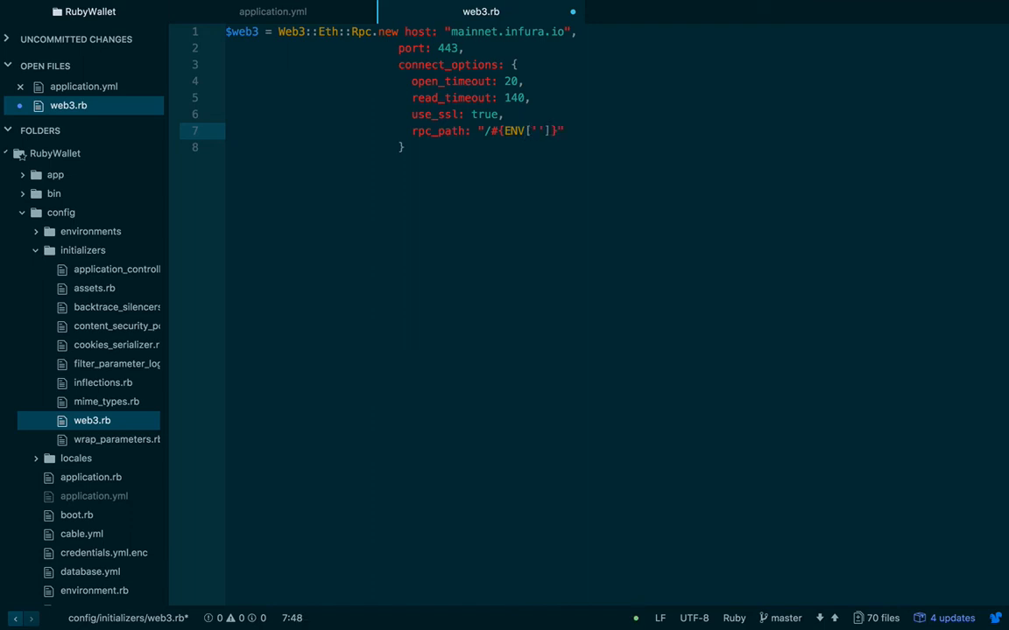
type("INFURA_API_KEY")
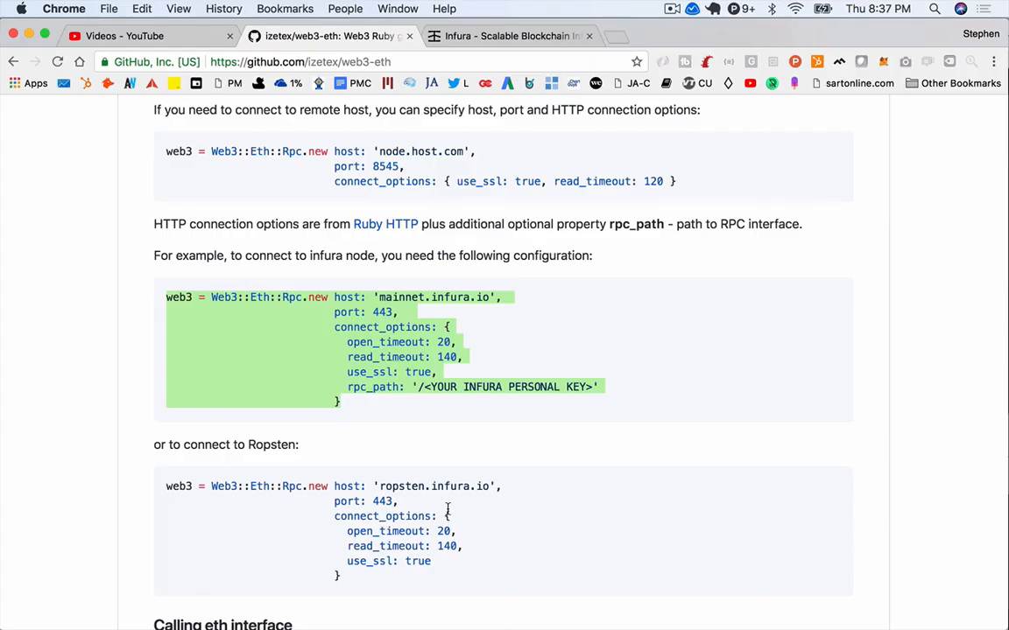
mouse_move(163, 359)
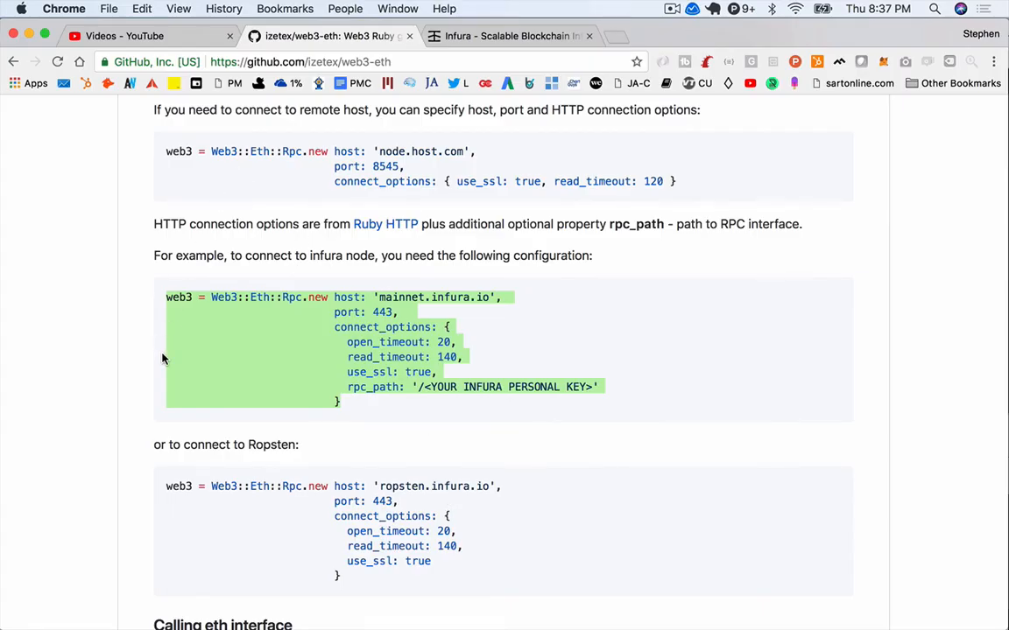
Step: Scroll the web3-eth README down to the 'Calling eth interface' usage examples
scroll("down", 3)
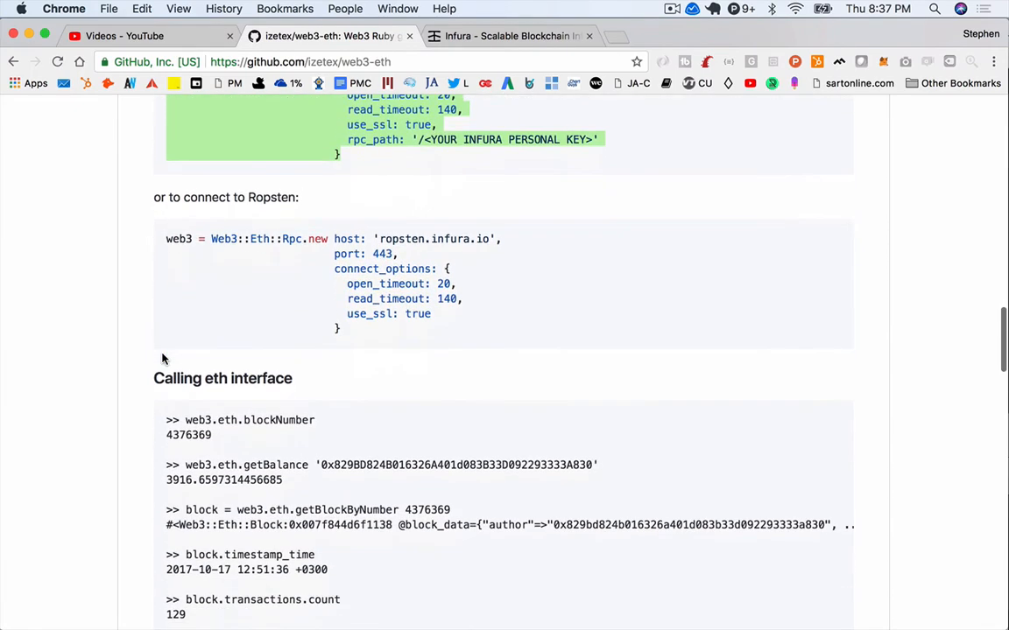
scroll("down", 3)
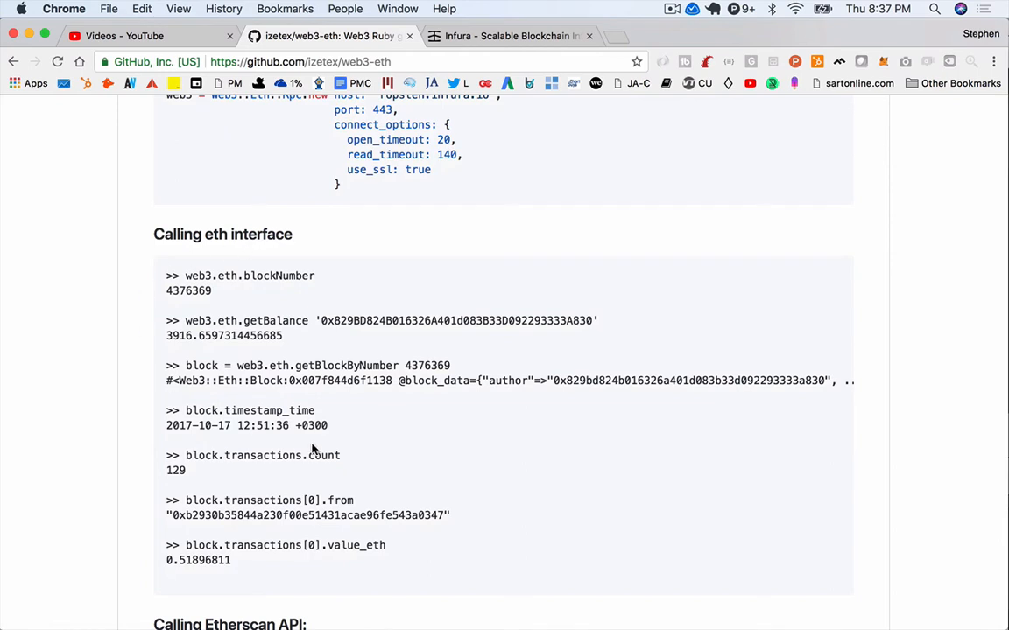
mouse_move(437, 402)
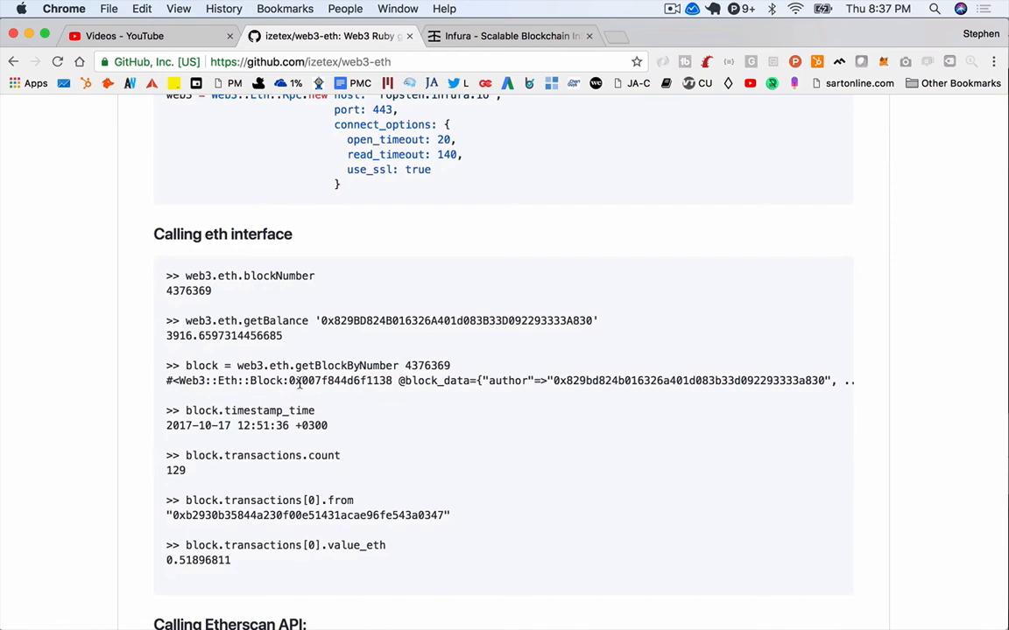
mouse_move(584, 425)
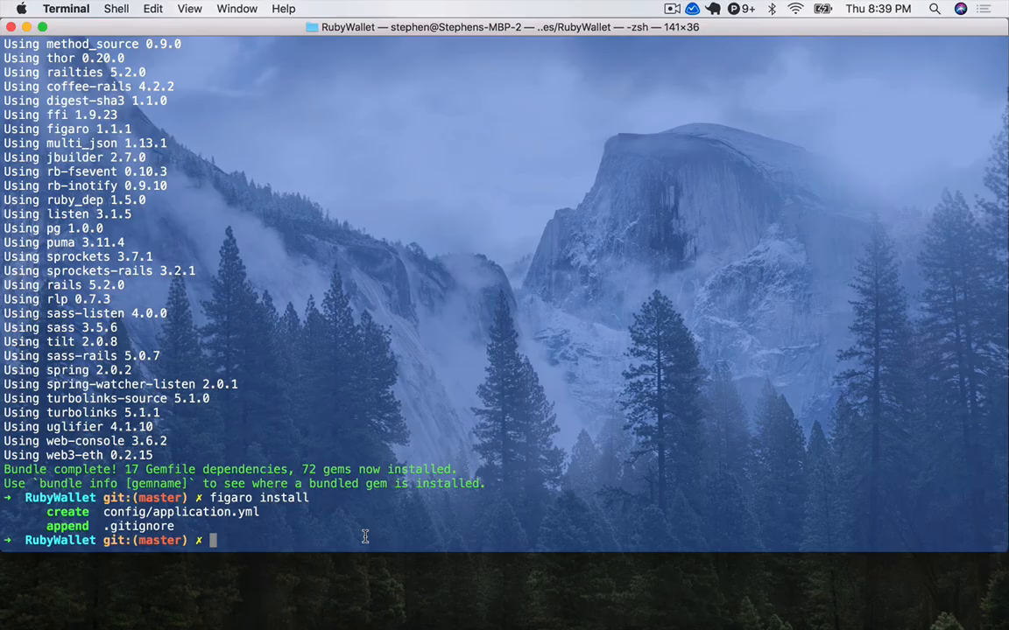
Step: Clear Terminal, start rails c, and inspect $web3 showing the Infura mainnet URI with the key
type("c")
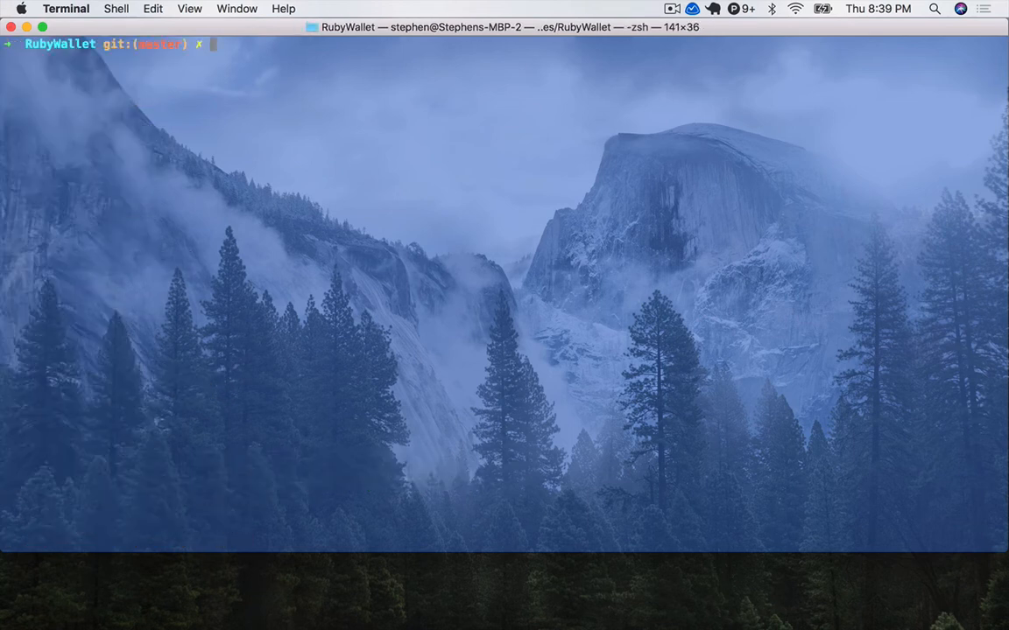
type("rails c")
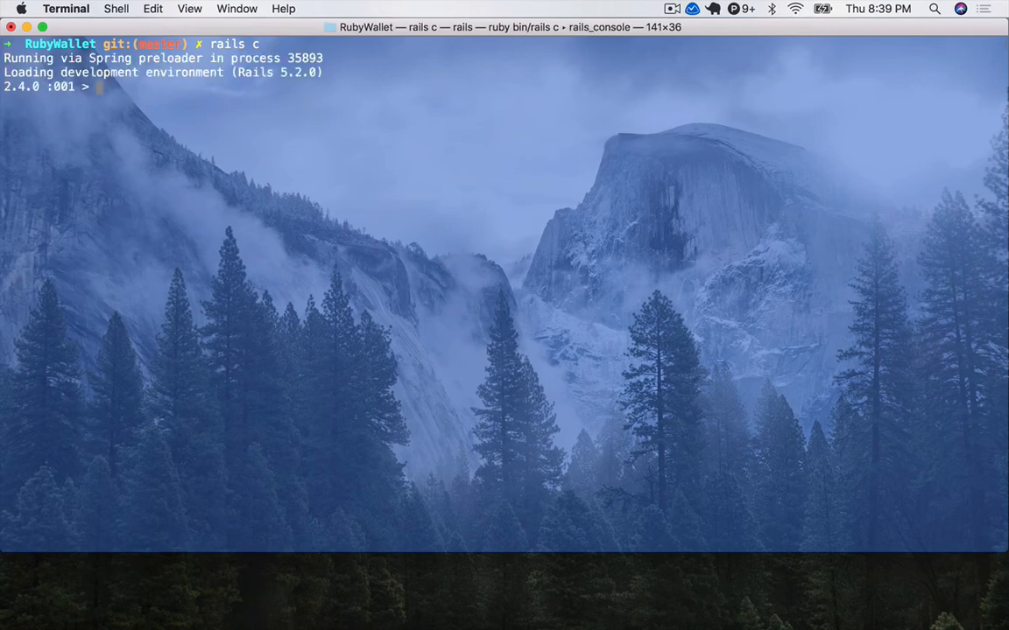
type("$web3")
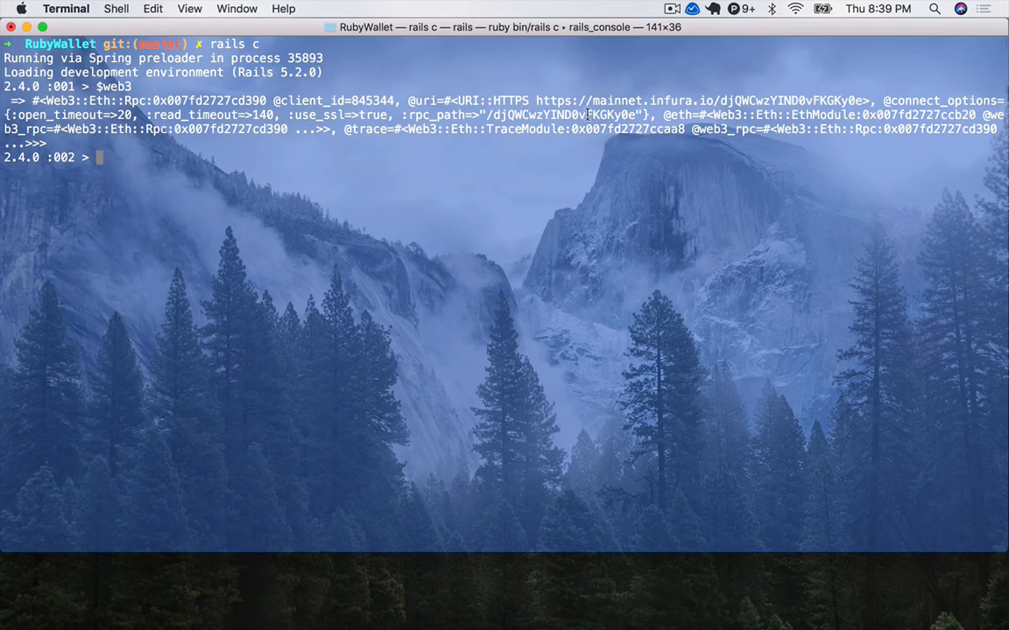
double_click(564, 116)
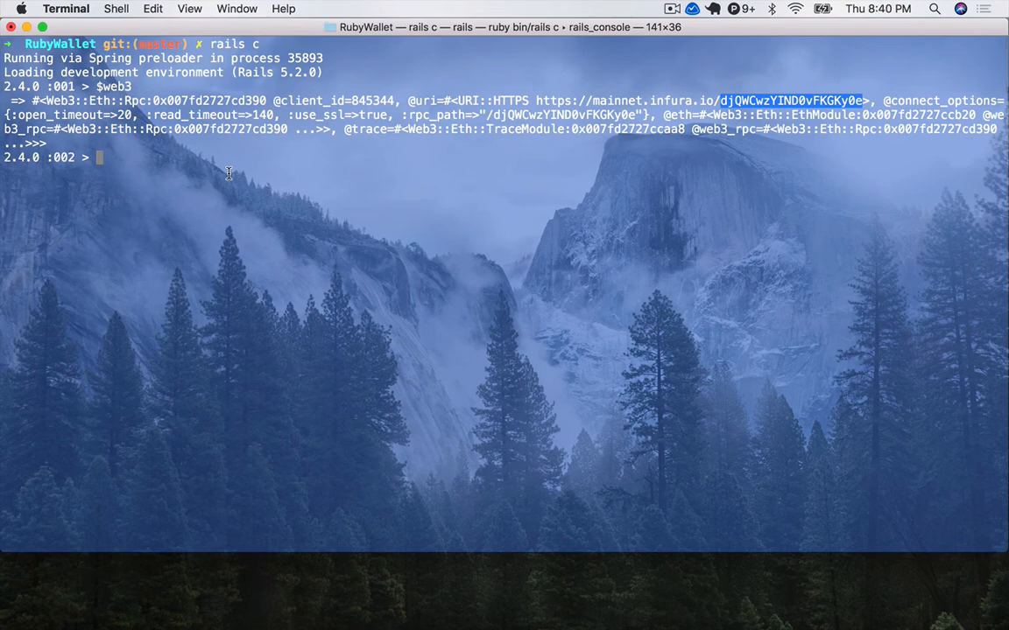
Step: Begin entering $web3.eth.blockNumber in the Rails console
type("$")
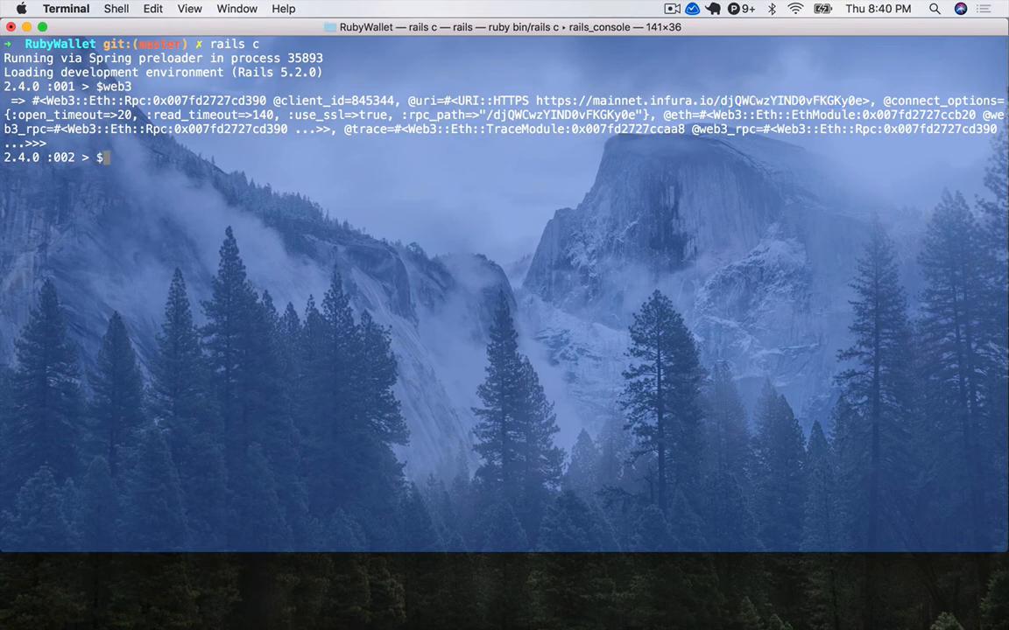
type("$web3")
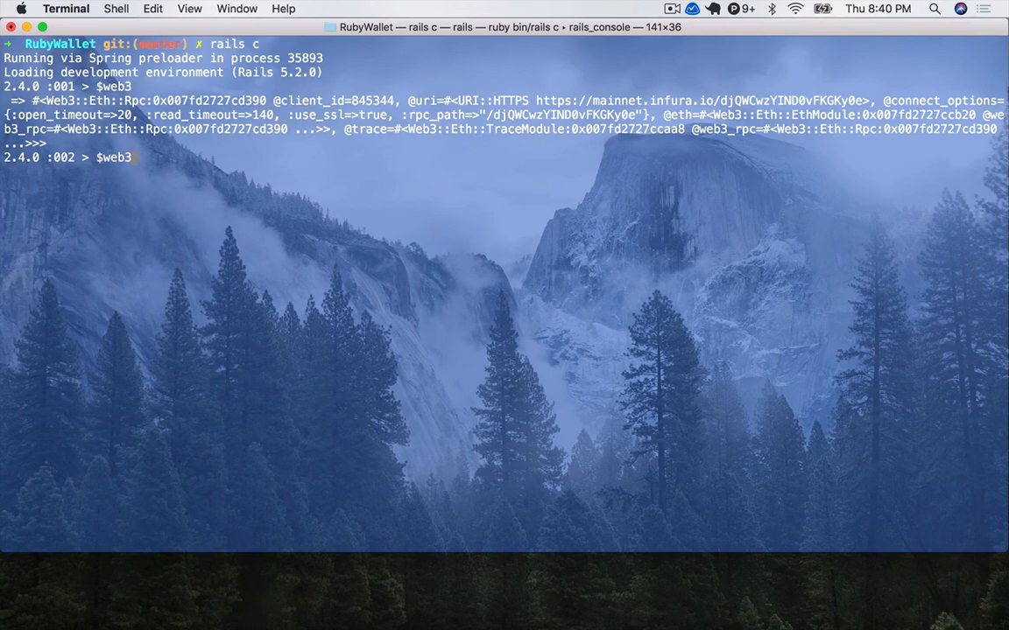
type(".eth.block")
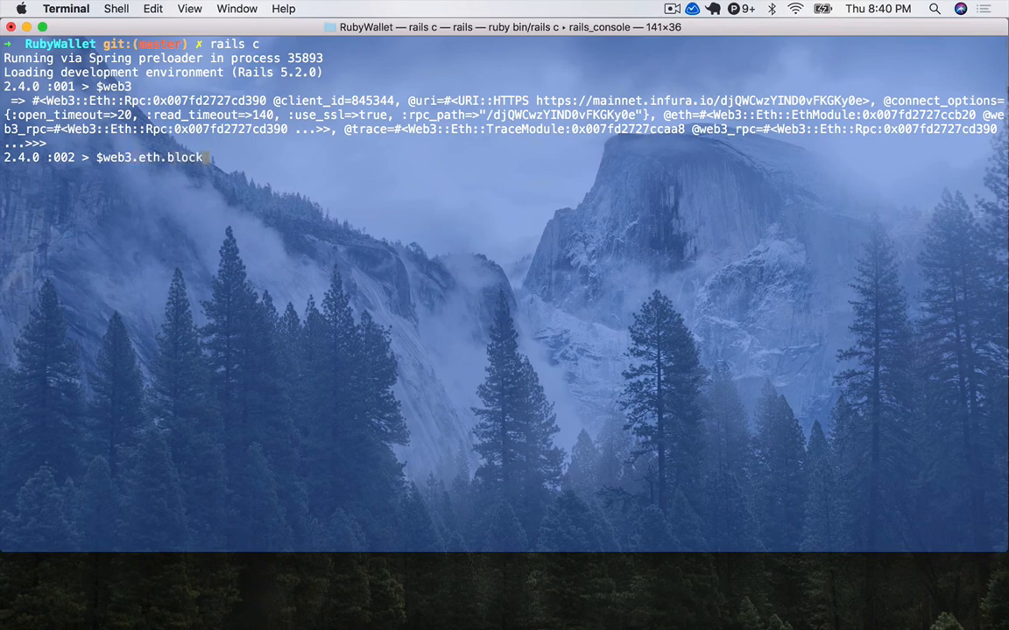
type("Number")
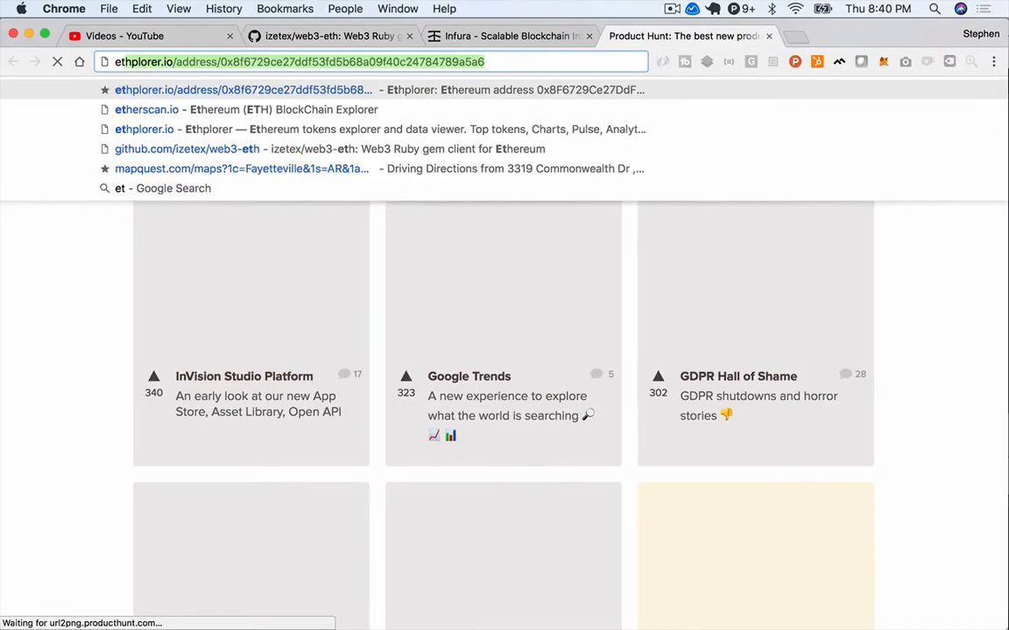
Step: Load etherscan.io in Chrome to see the latest block number 5670118
left_click(147, 109)
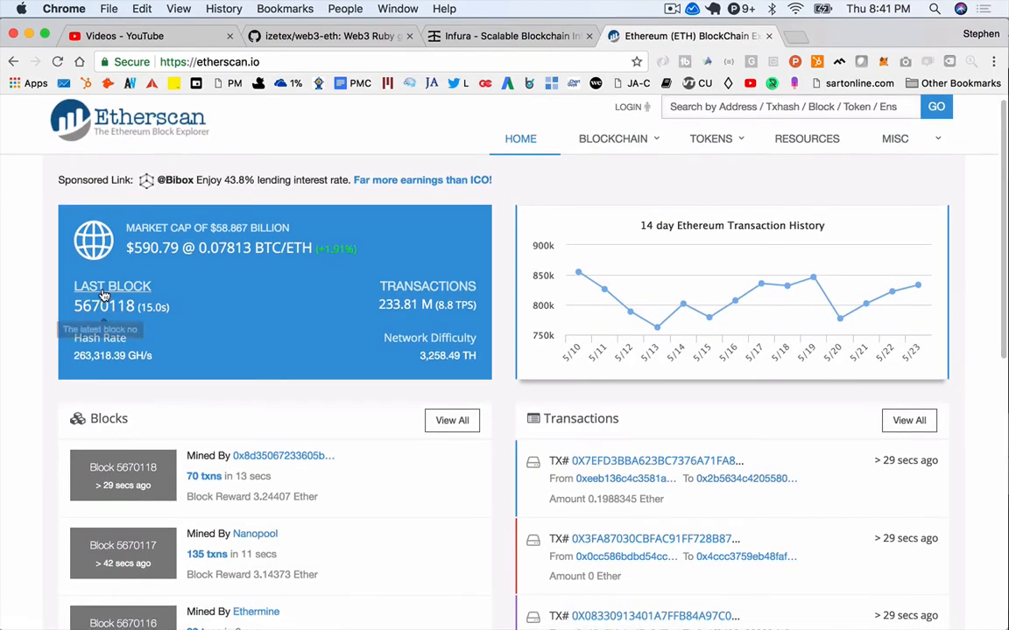
mouse_move(105, 304)
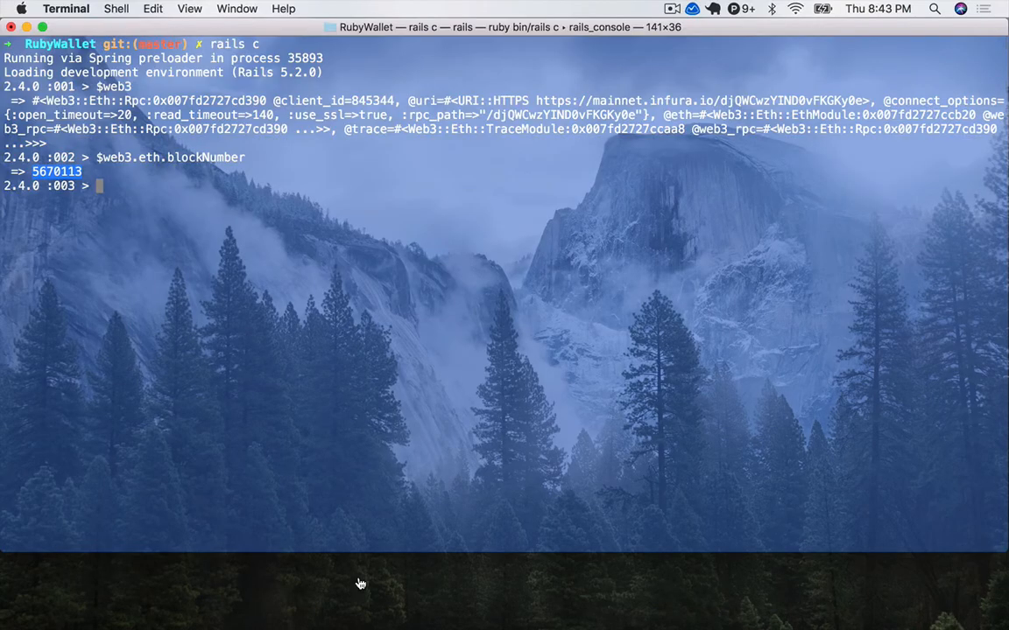
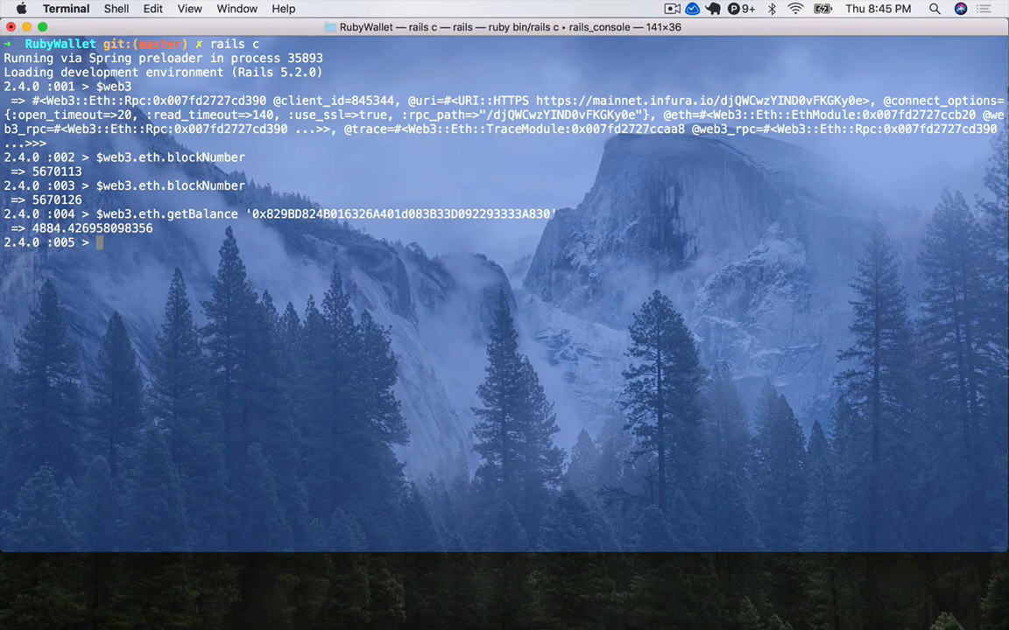
Step: Run $web3.eth.blockNumber and getBalance for 0x829BD824…A830, returning 4084.4269 ether
mouse_move(774, 560)
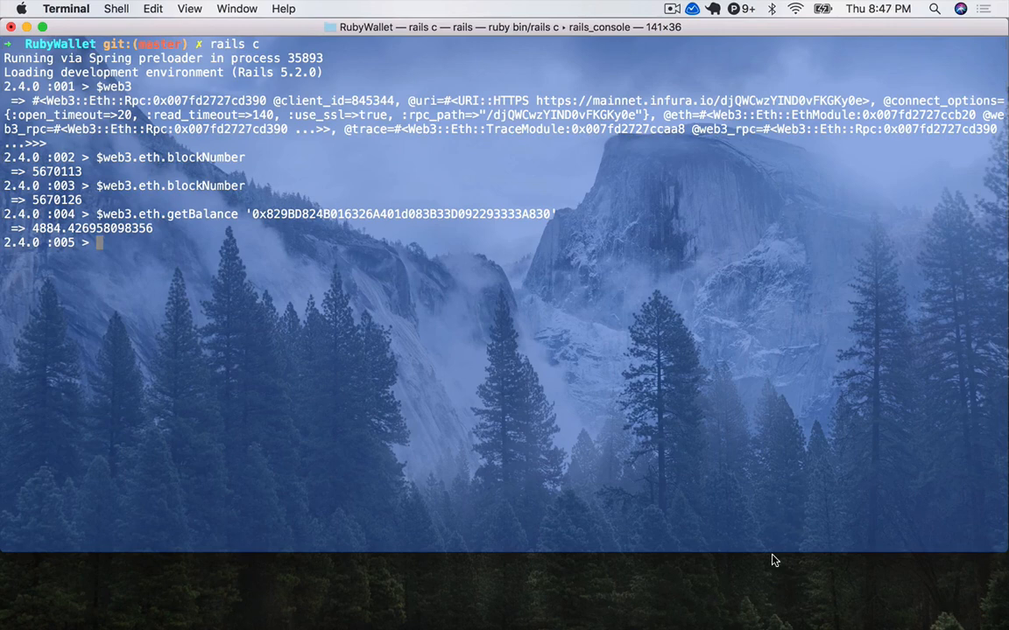